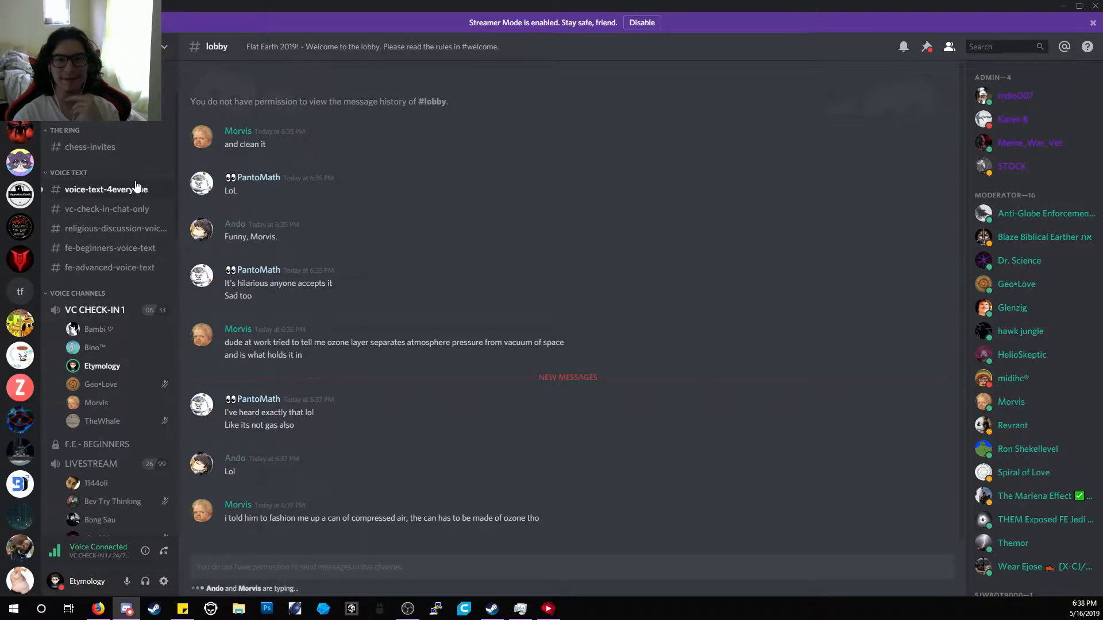
Browse the voice-text-4everyone channel, then check the members_log channel.
{"action": "left_click", "coordinate": [105, 188]}
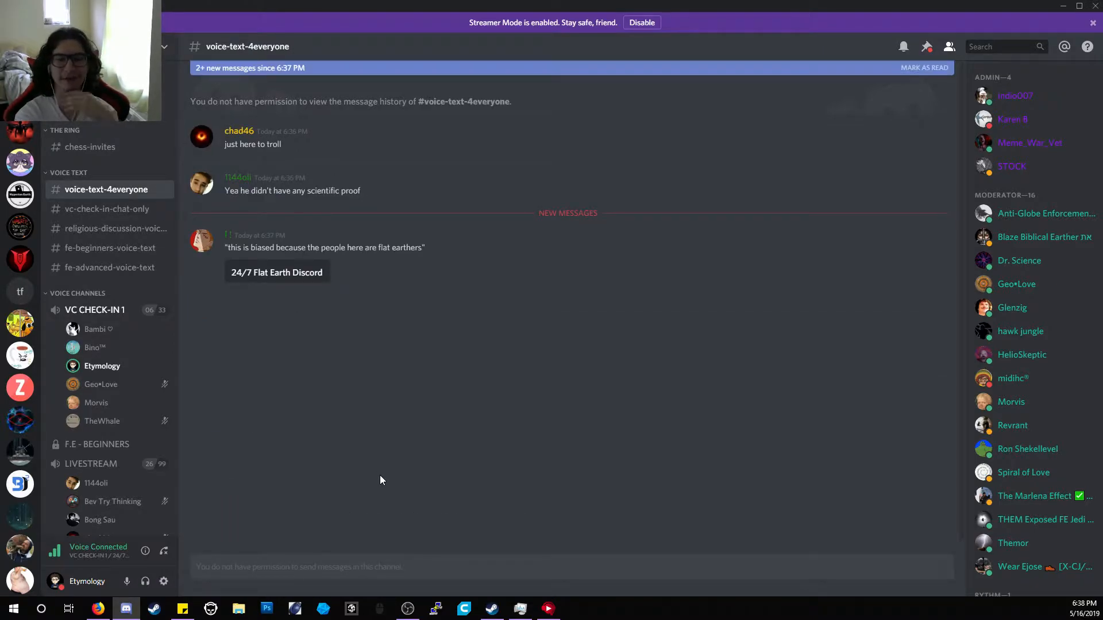
{"action": "left_click", "coordinate": [924, 68]}
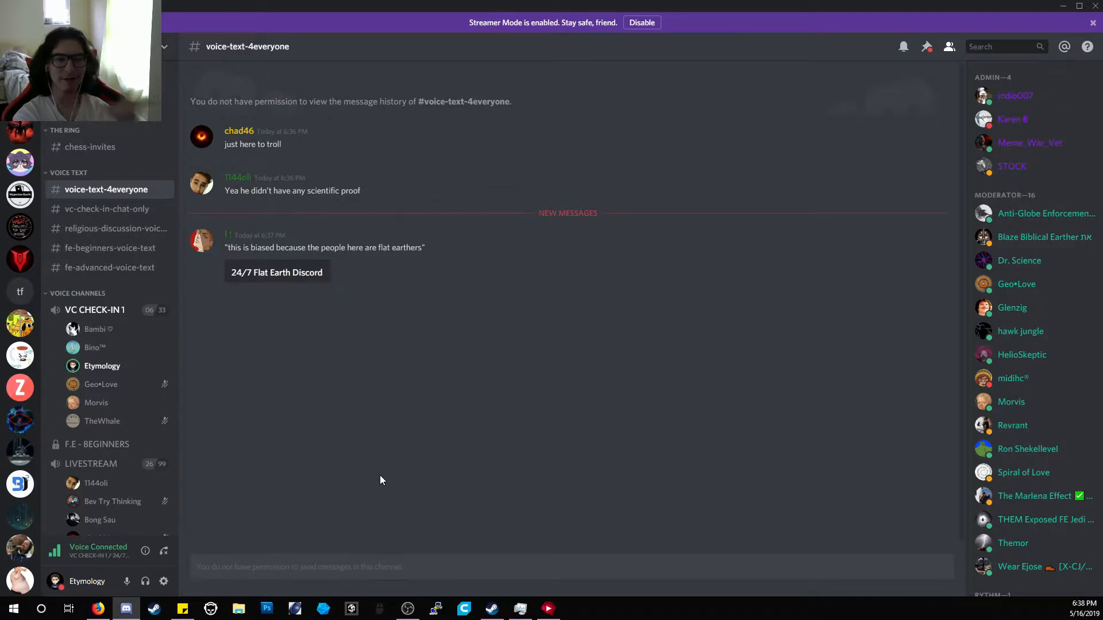
{"action": "scroll", "scroll_direction": "up", "scroll_amount": 3}
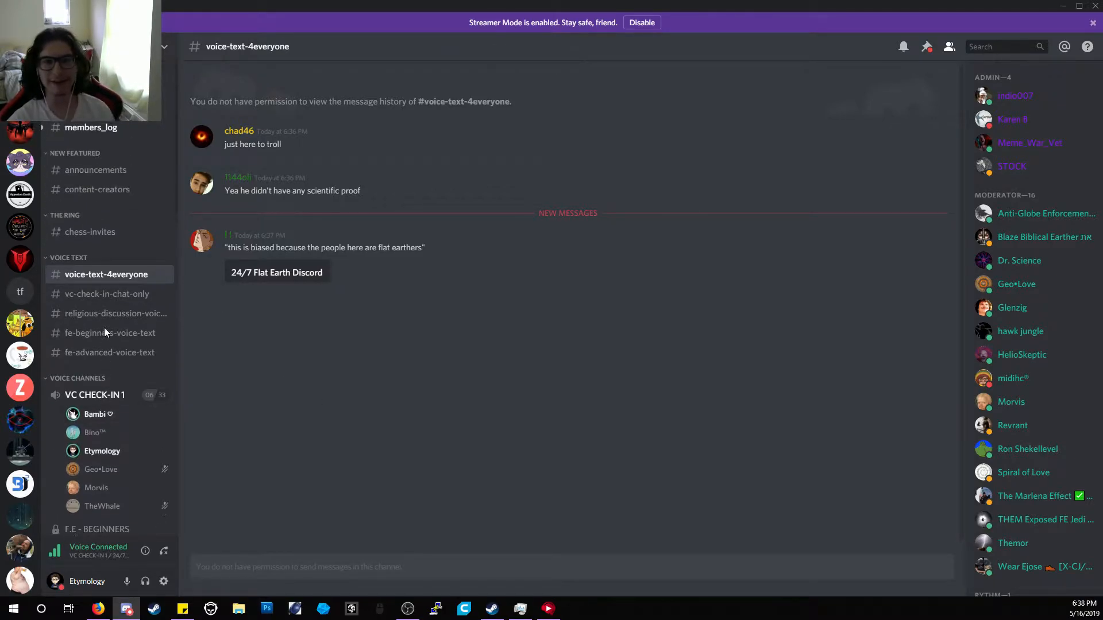
{"action": "left_click", "coordinate": [90, 127]}
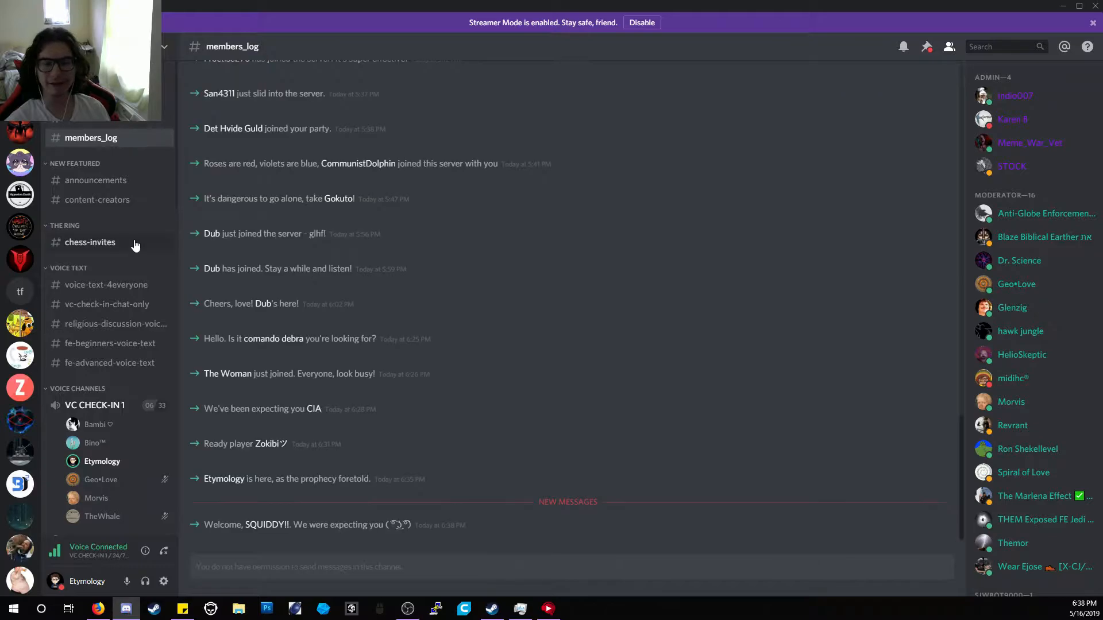
{"action": "mouse_move", "coordinate": [106, 285]}
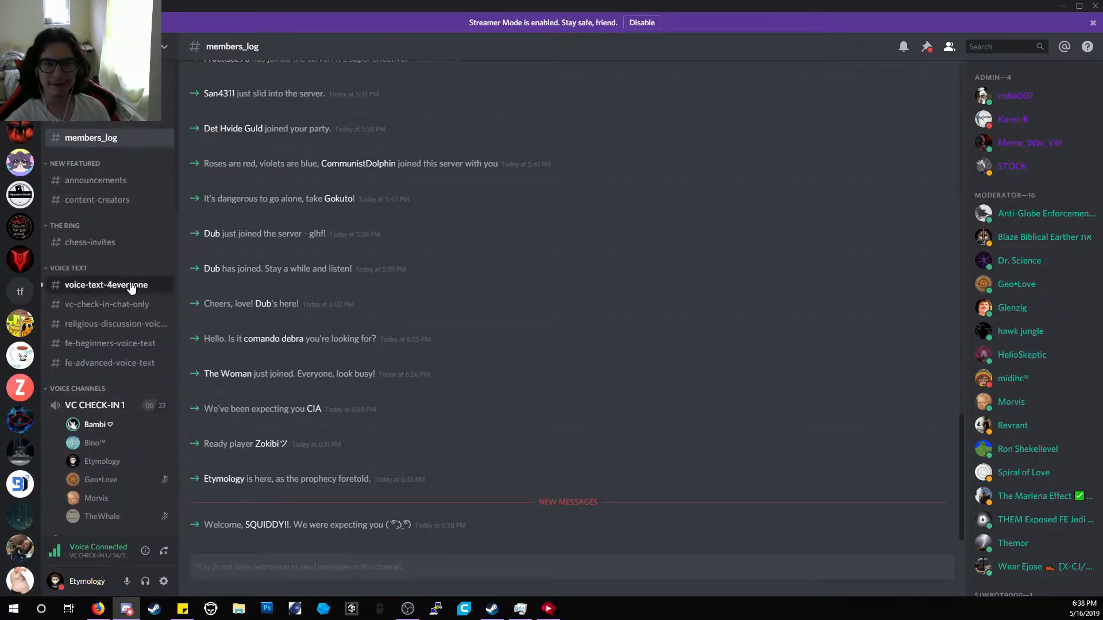
Return to voice-text-4everyone and read down through its recent messages.
{"action": "left_click", "coordinate": [106, 283]}
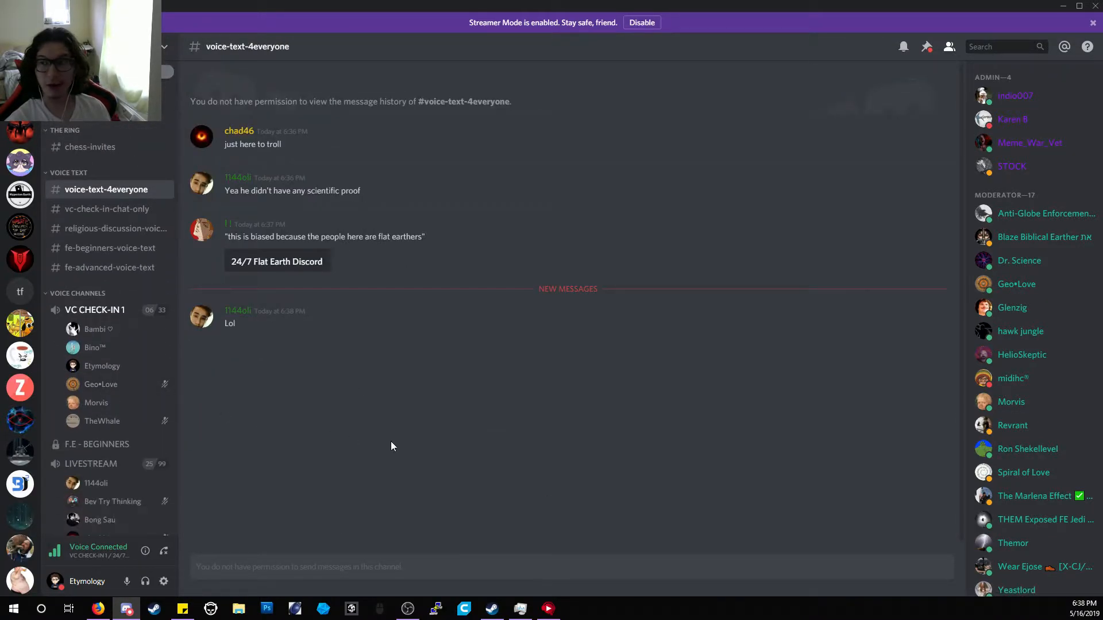
{"action": "scroll", "scroll_direction": "down", "scroll_amount": 3}
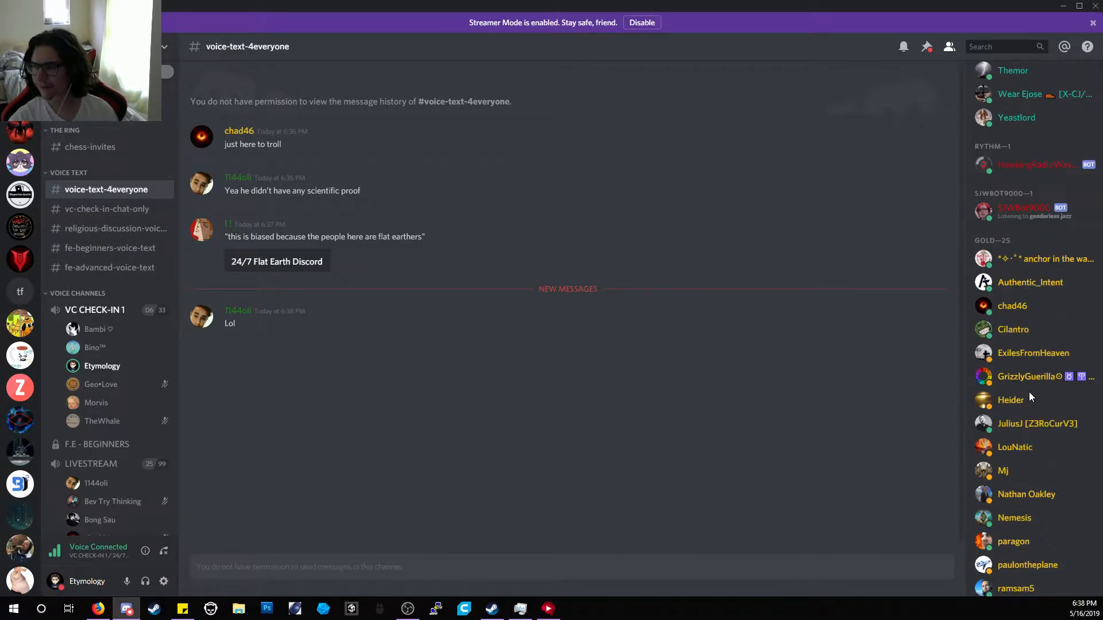
{"action": "scroll", "scroll_direction": "down", "scroll_amount": 3}
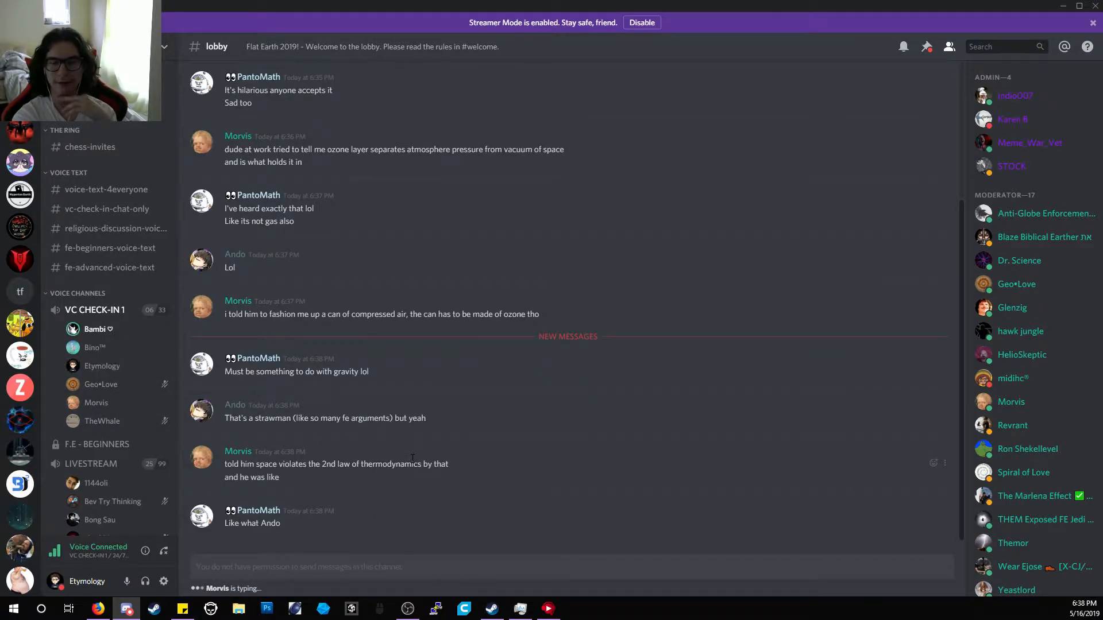
{"action": "scroll", "scroll_direction": "down", "scroll_amount": 3}
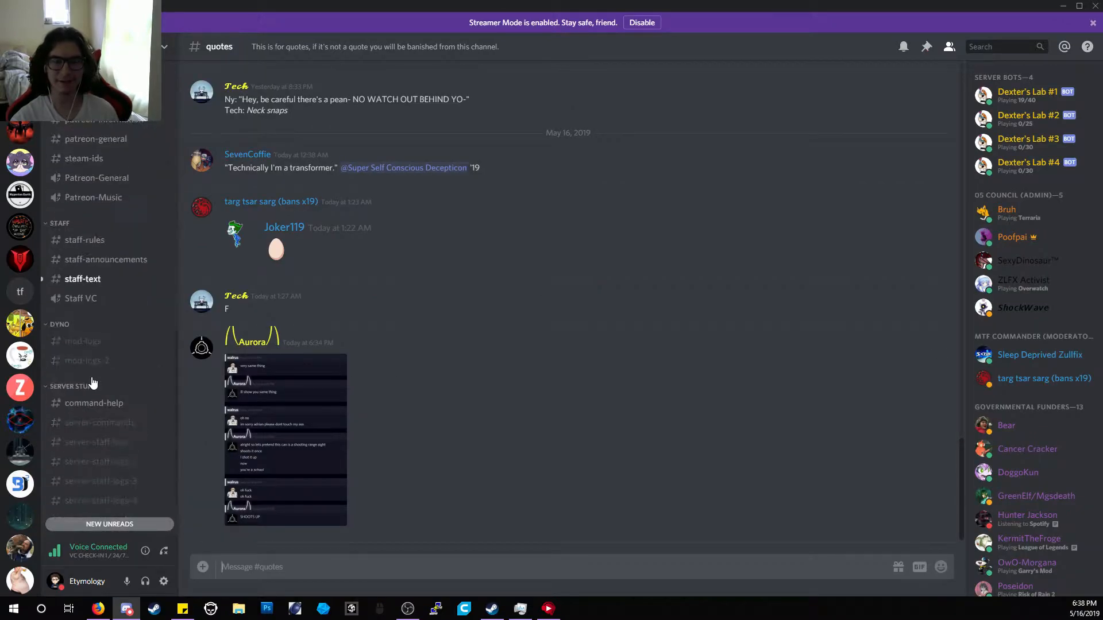
{"action": "left_click", "coordinate": [81, 299]}
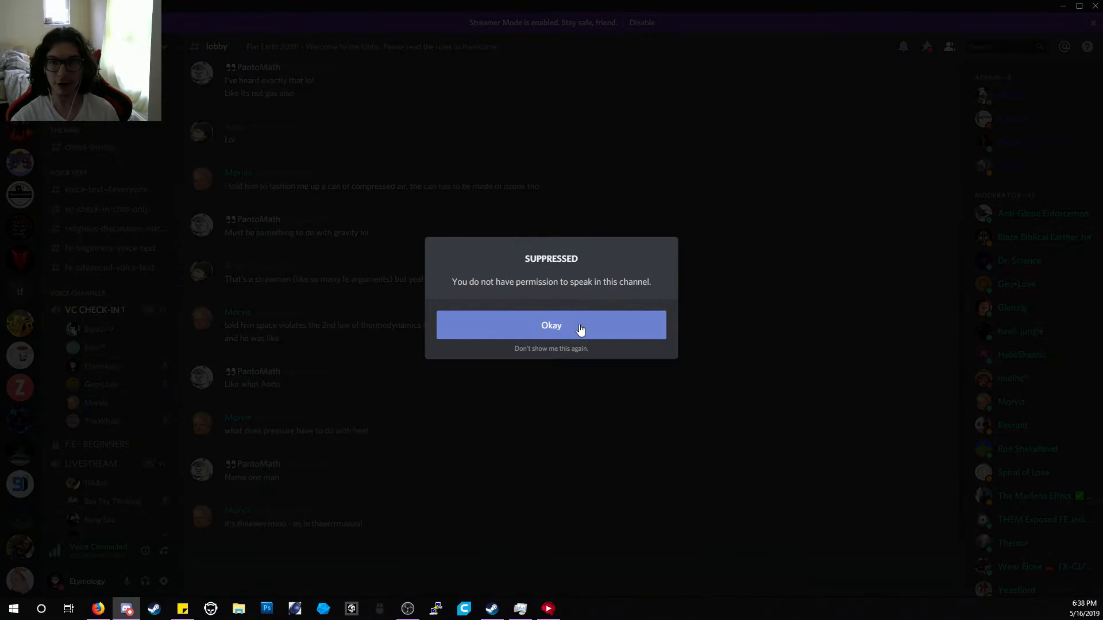
{"action": "left_click", "coordinate": [550, 325]}
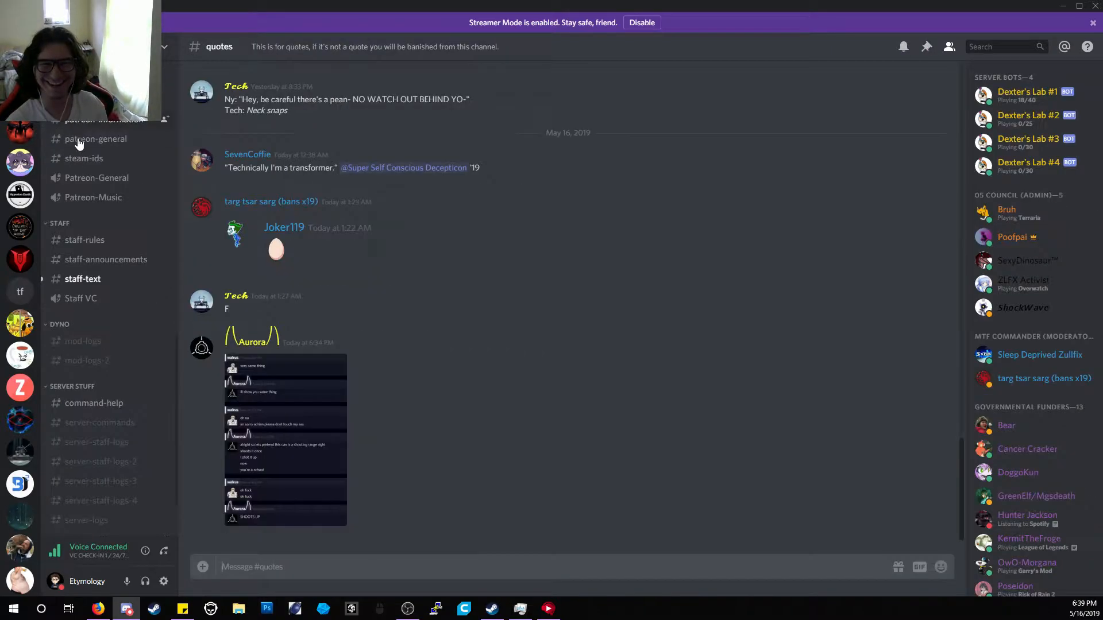
Return to the Flat Earth server's lobby and follow the incoming chat.
{"action": "left_click", "coordinate": [83, 278]}
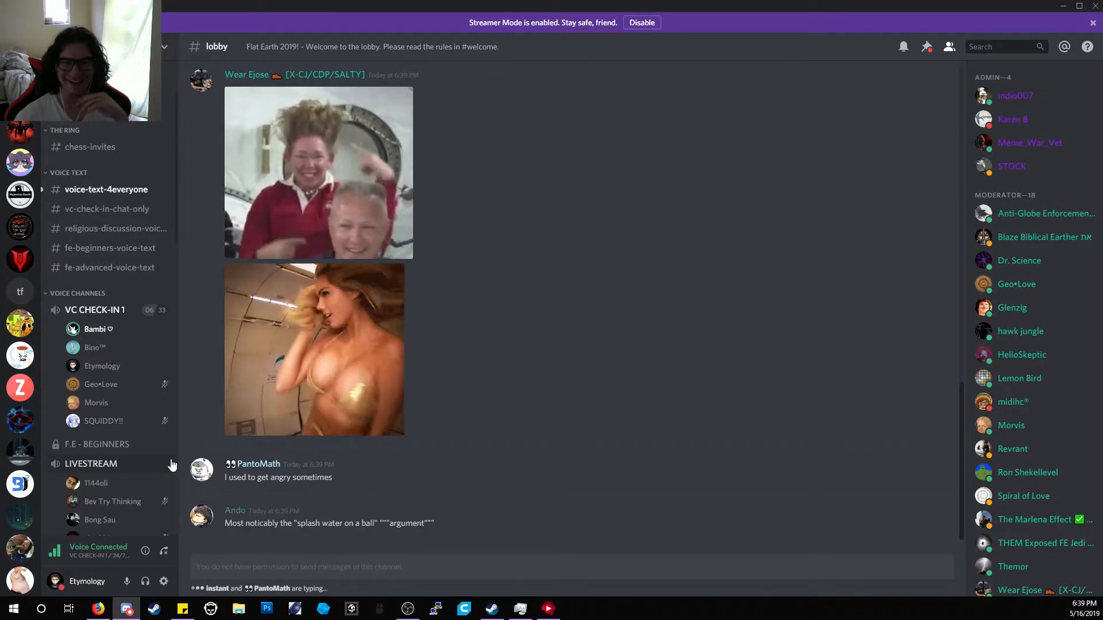
{"action": "scroll", "scroll_direction": "down", "scroll_amount": 3}
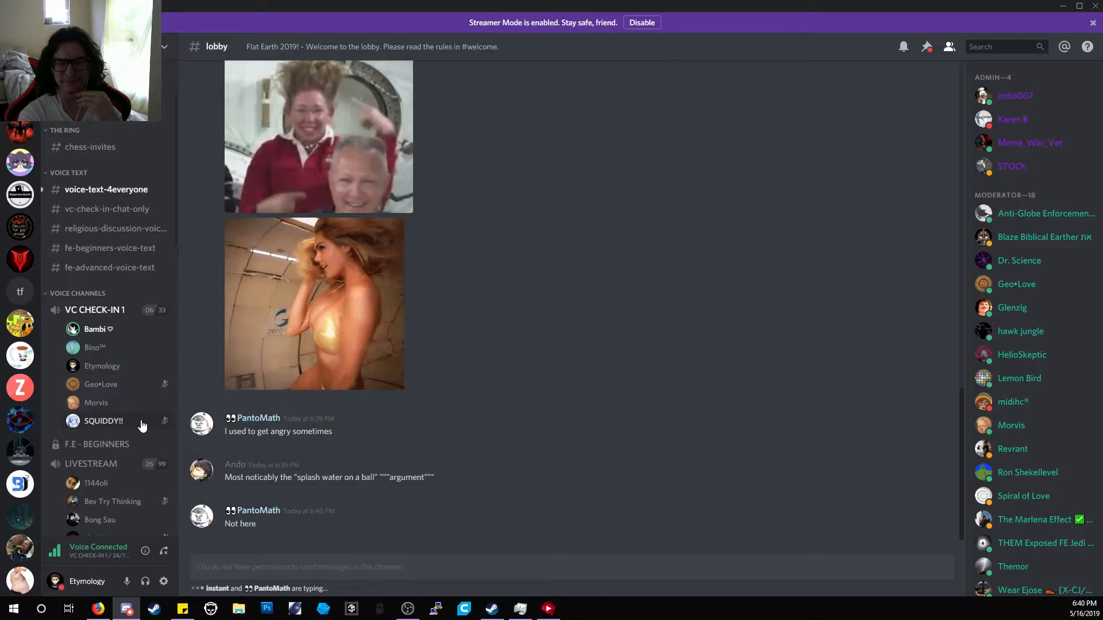
{"action": "left_click", "coordinate": [103, 420]}
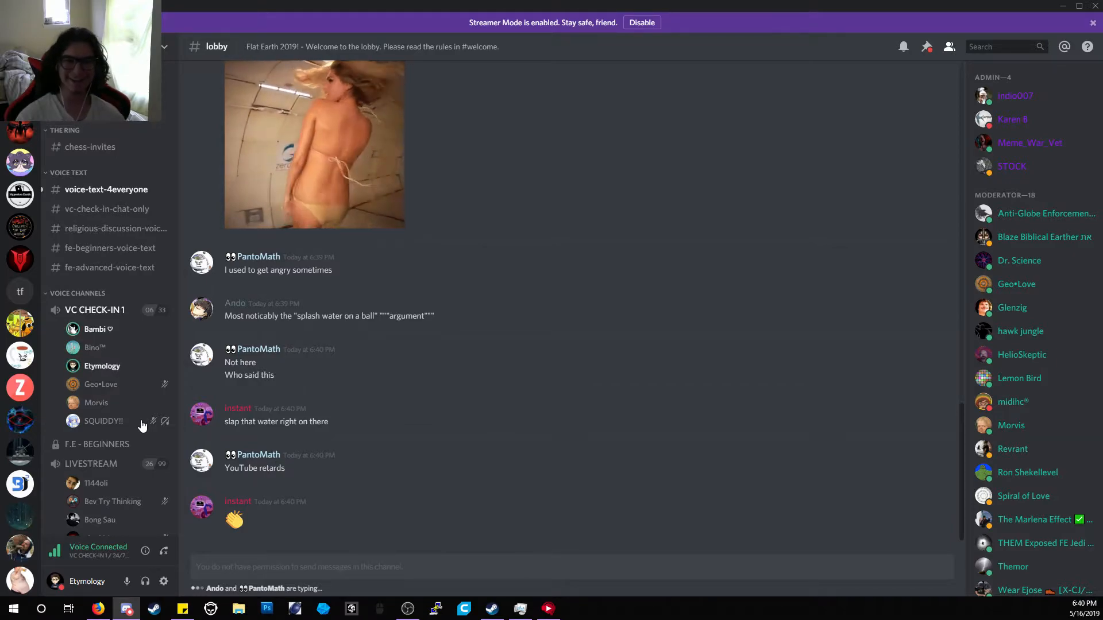
Read through voice-text-4everyone, then switch over to the Dexter's Lab server.
{"action": "left_click", "coordinate": [105, 190]}
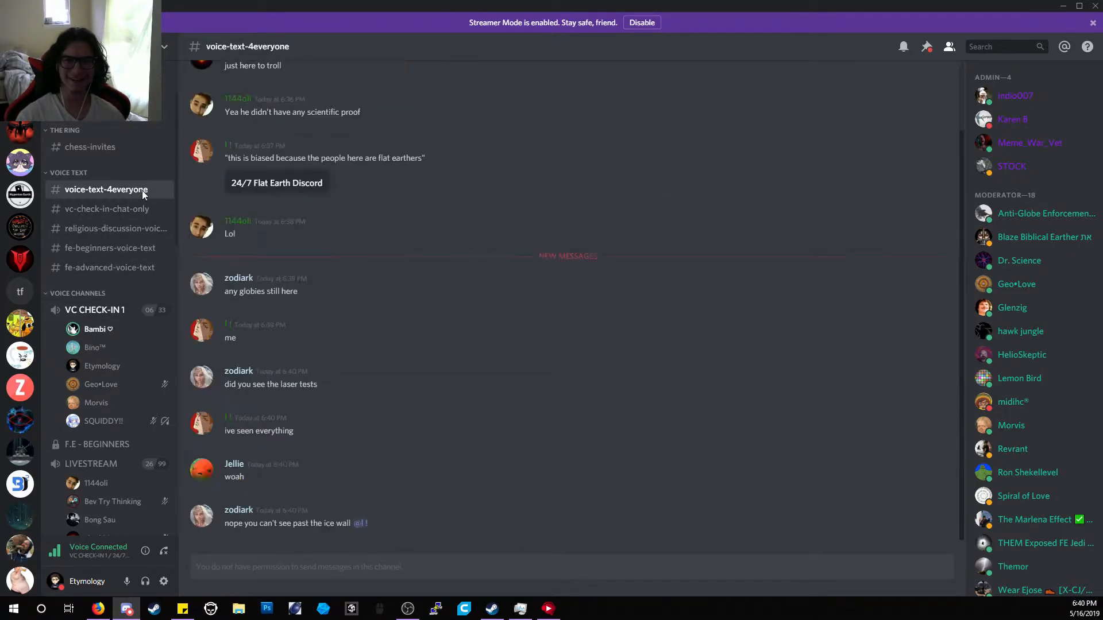
{"action": "scroll", "scroll_direction": "up", "scroll_amount": 3}
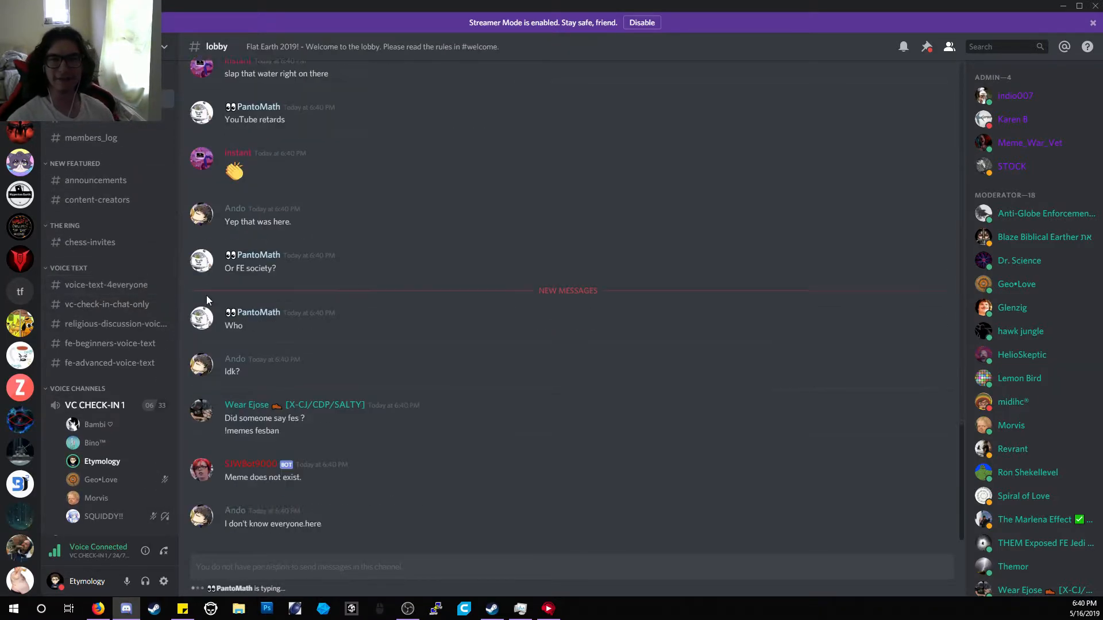
{"action": "scroll", "scroll_direction": "down", "scroll_amount": 3}
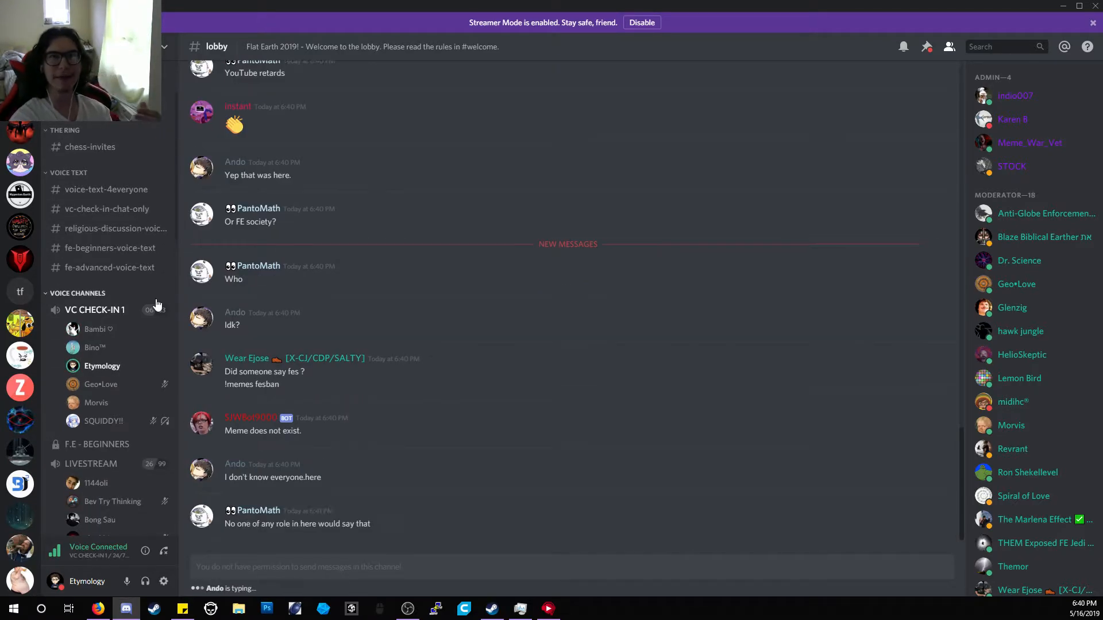
{"action": "scroll", "scroll_direction": "down", "scroll_amount": 3}
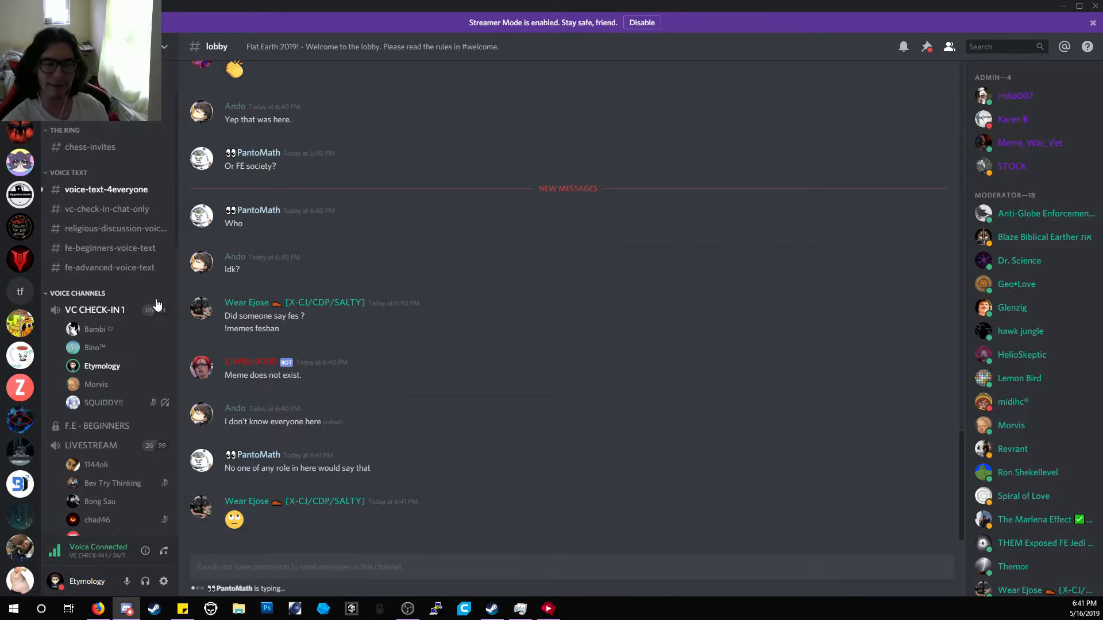
{"action": "mouse_move", "coordinate": [116, 196]}
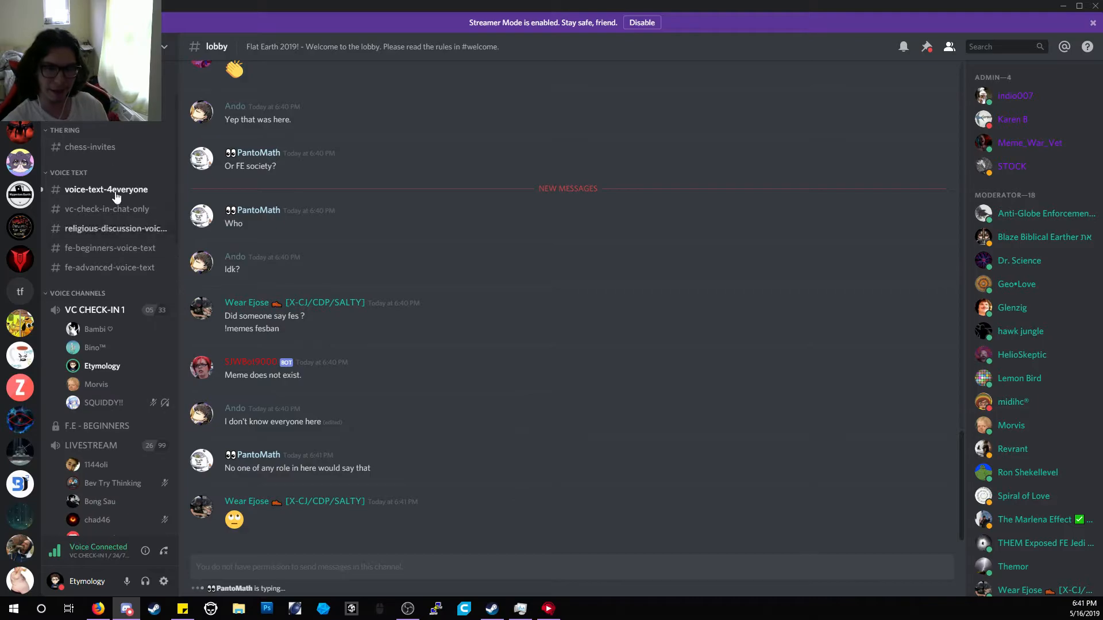
{"action": "left_click", "coordinate": [105, 190]}
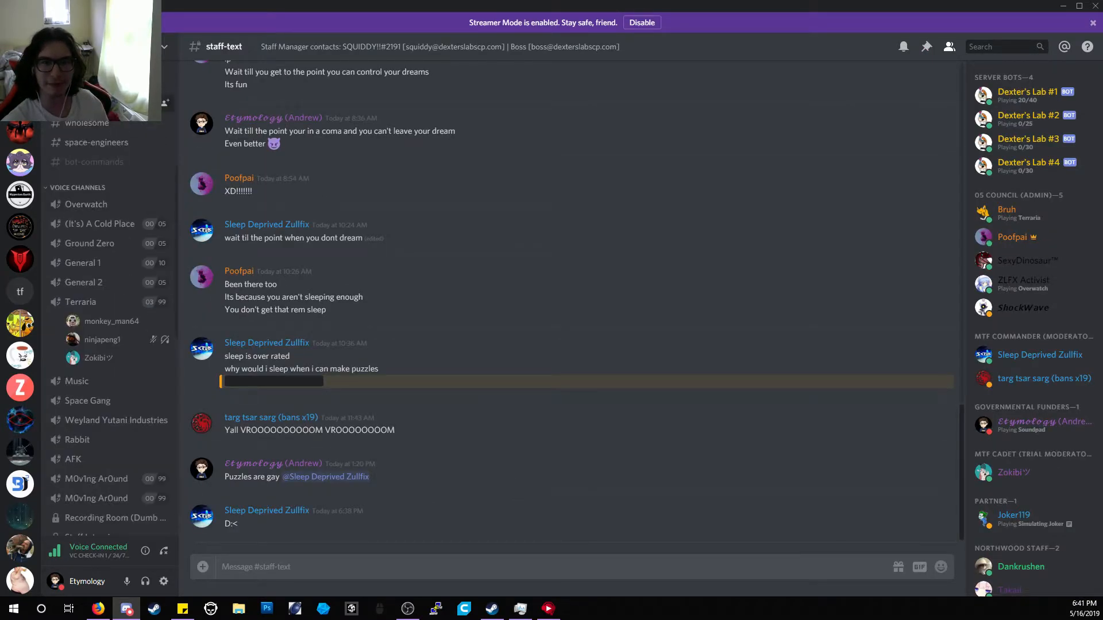
Return to the Flat Earth voice-text-4everyone channel and scroll through its messages.
{"action": "left_click", "coordinate": [106, 190]}
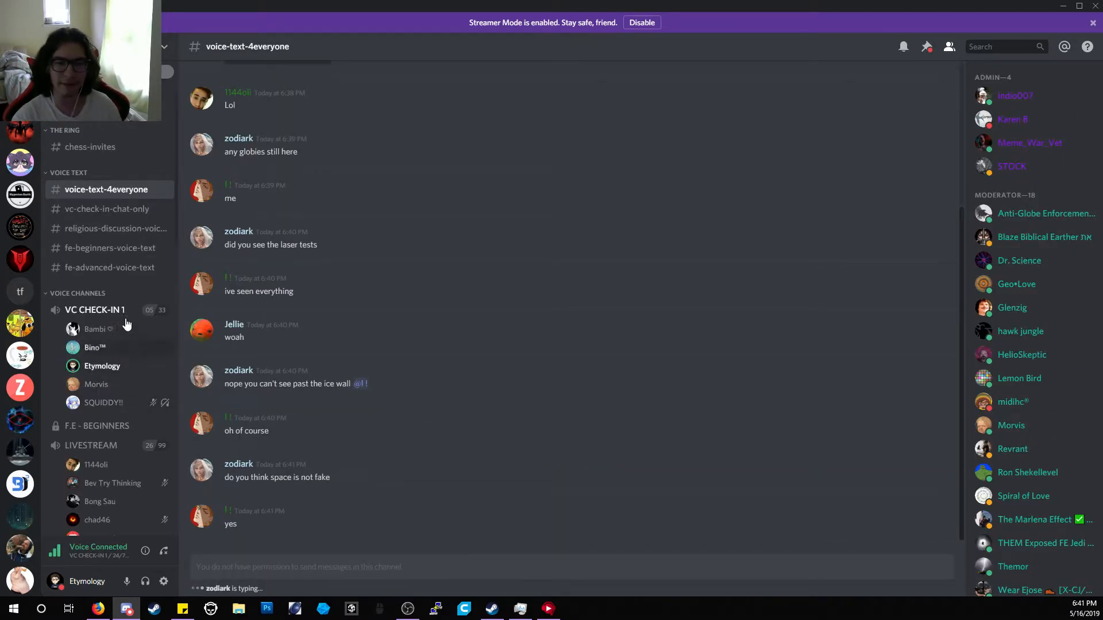
{"action": "scroll", "scroll_direction": "down", "scroll_amount": 3}
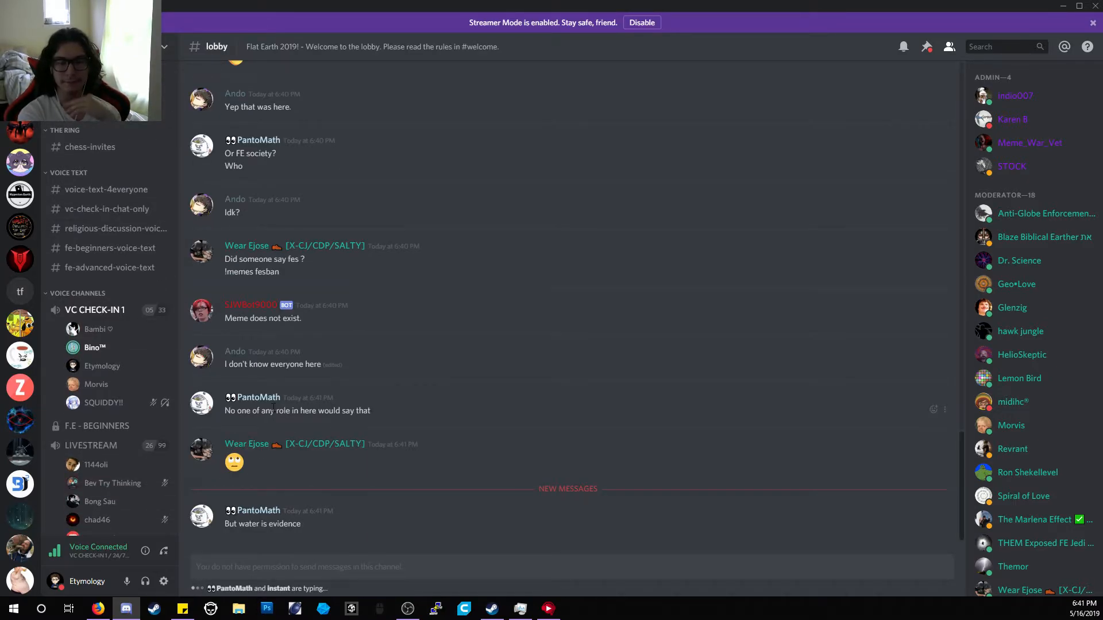
{"action": "scroll", "scroll_direction": "down", "scroll_amount": 3}
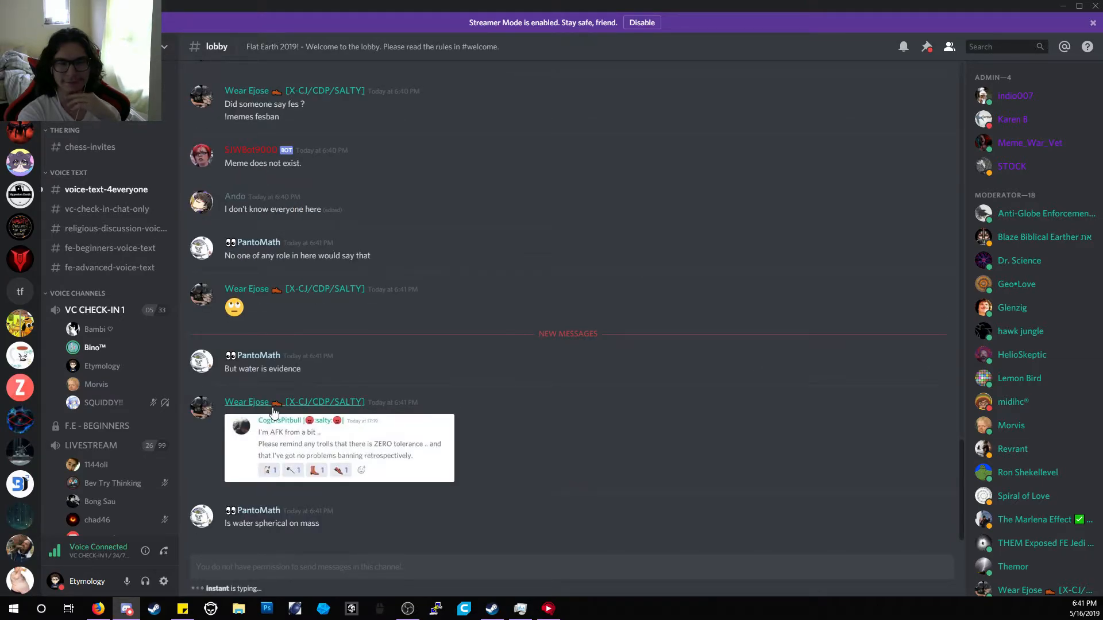
{"action": "scroll", "scroll_direction": "up", "scroll_amount": 3}
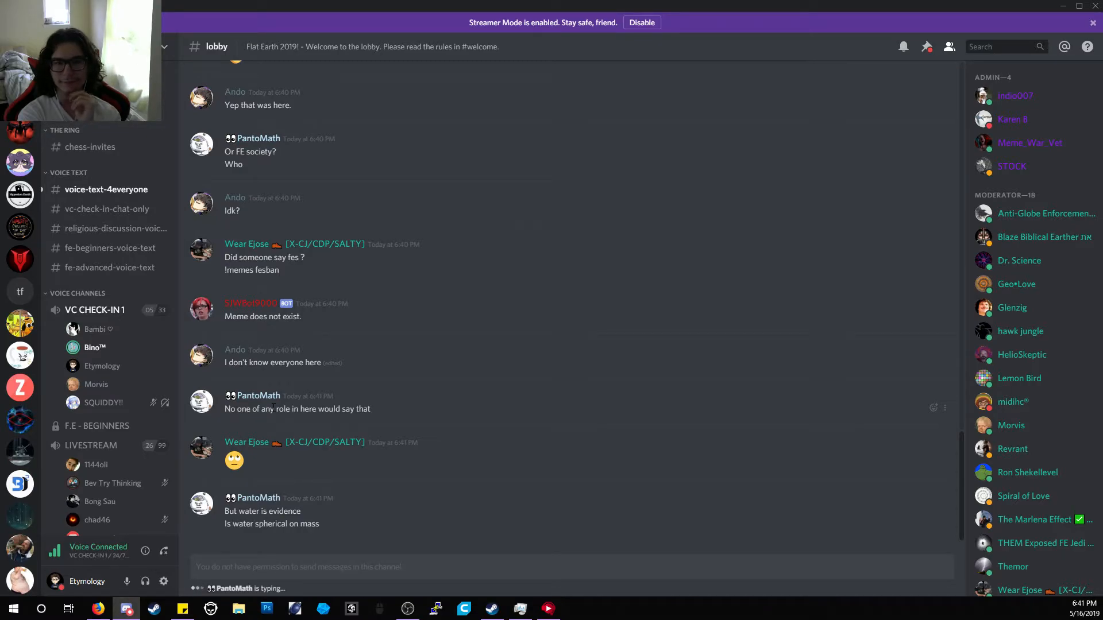
{"action": "scroll", "scroll_direction": "down", "scroll_amount": 3}
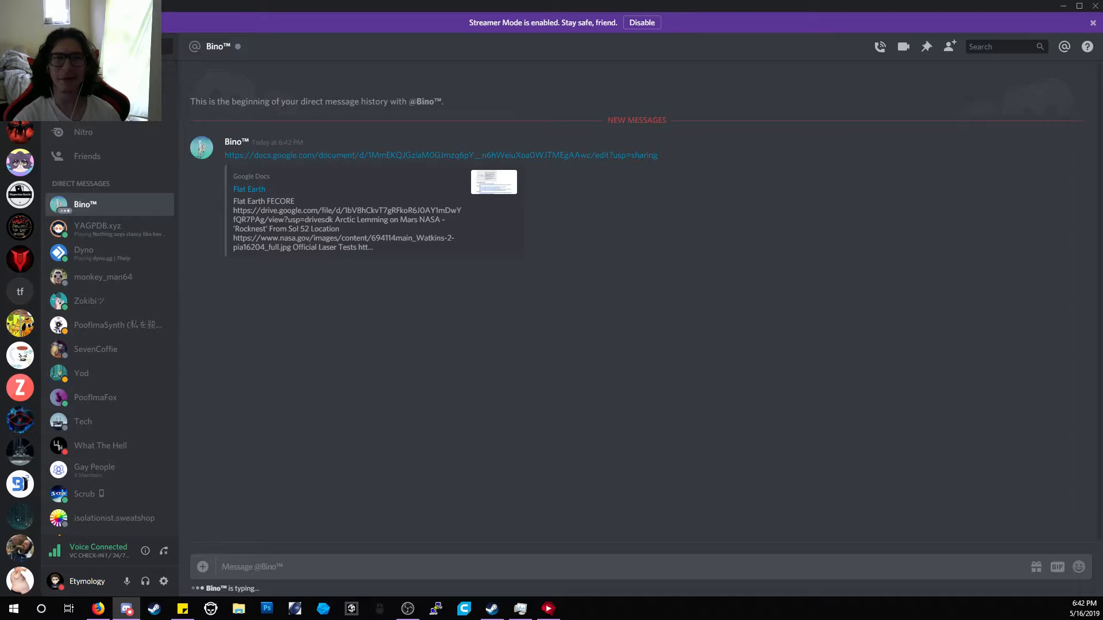
Return to the Flat Earth lobby, then open Bino™'s DM and start typing a reply.
{"action": "left_click", "coordinate": [106, 190]}
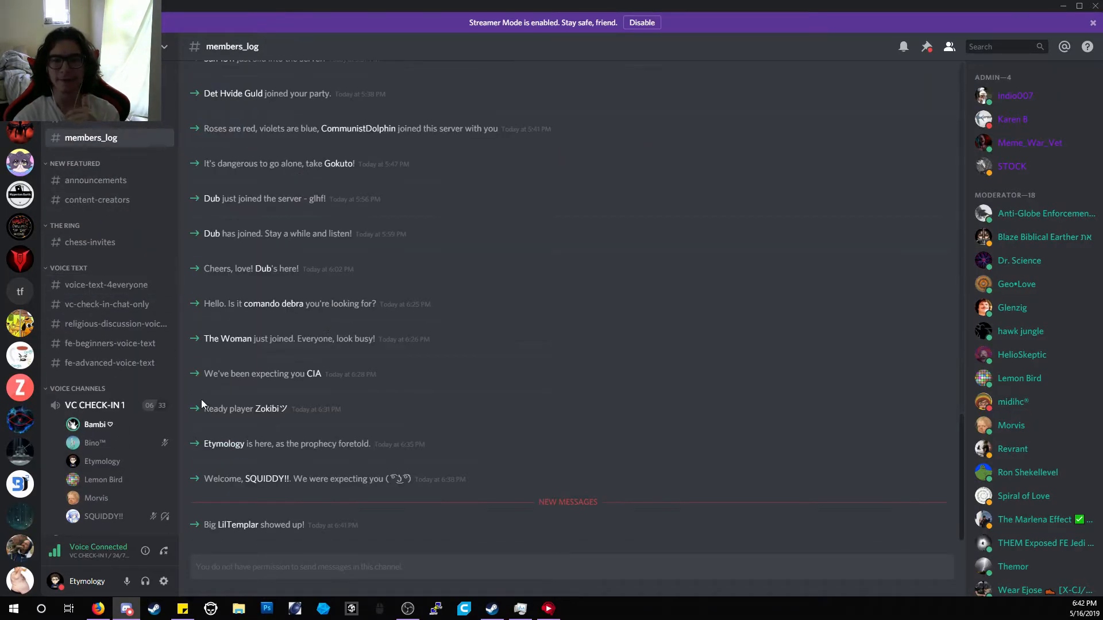
{"action": "scroll", "scroll_direction": "down", "scroll_amount": 3}
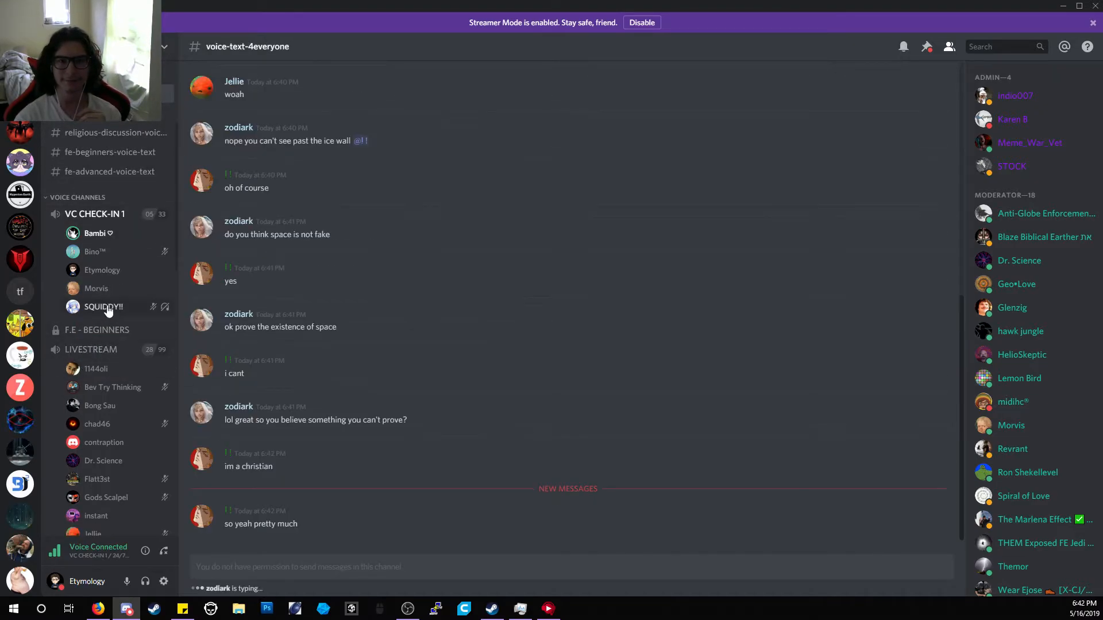
{"action": "left_click", "coordinate": [102, 269]}
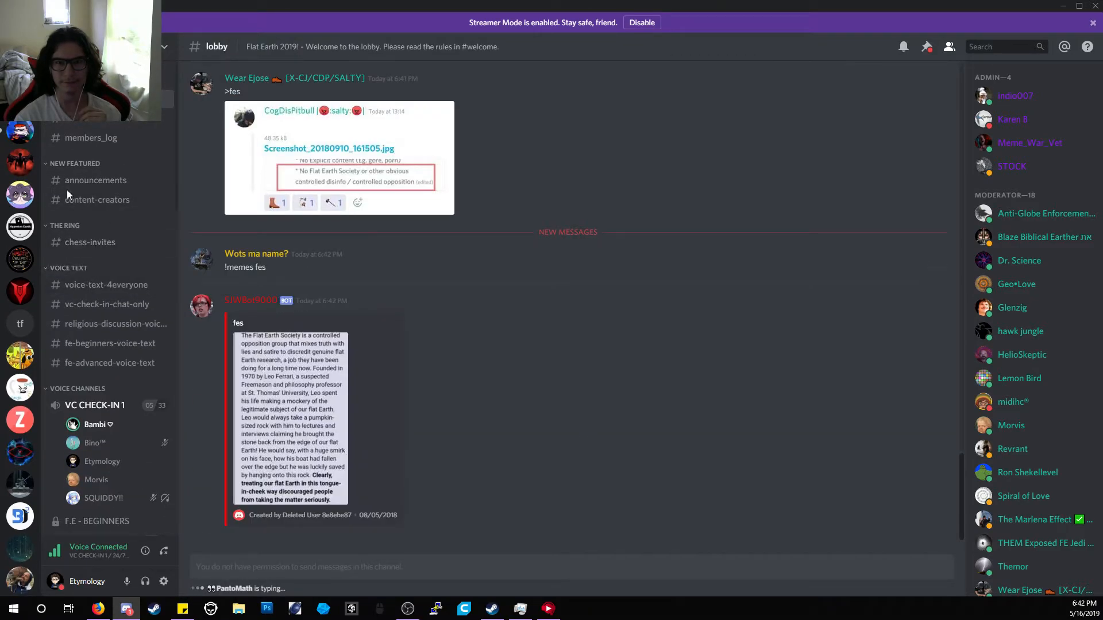
{"action": "left_click", "coordinate": [95, 442]}
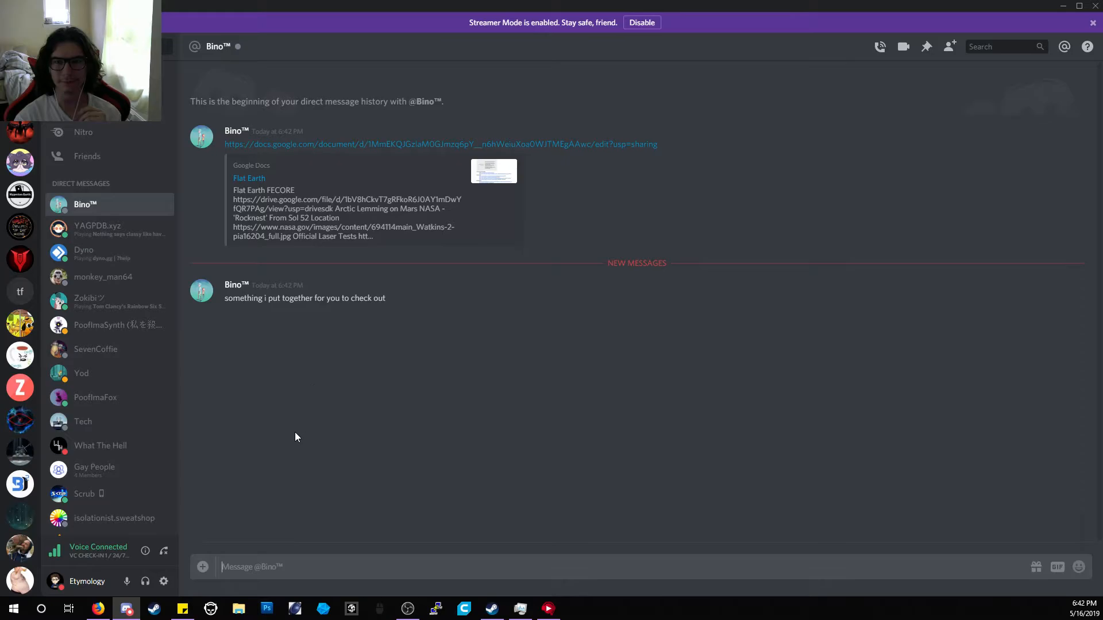
{"action": "type", "text": "dn"}
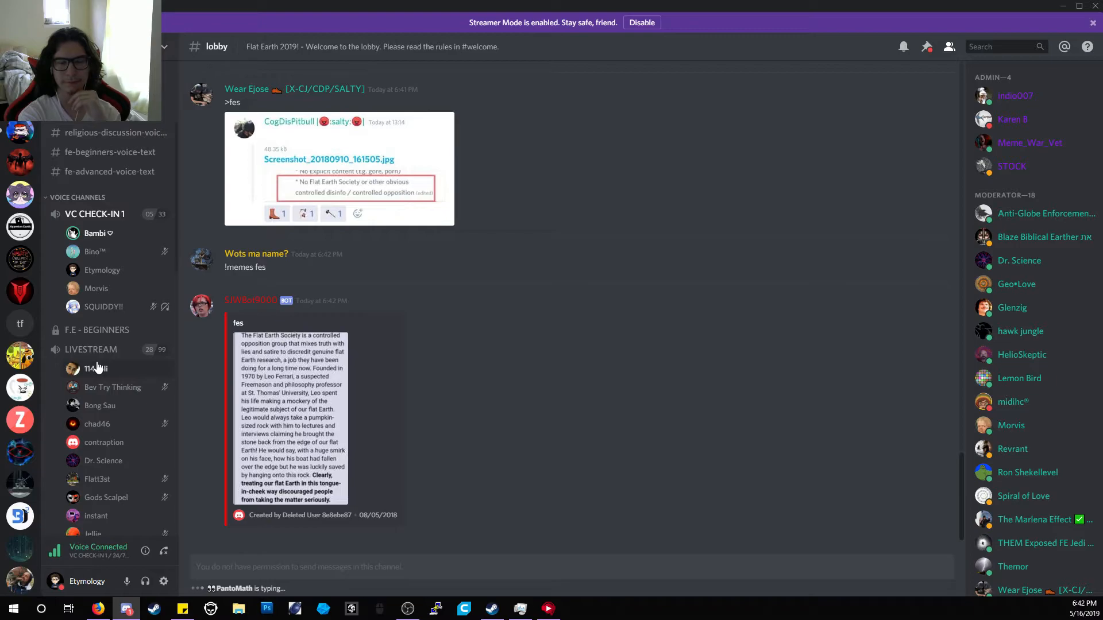
Reply "will do" to Bino™, then check the voice-text-4everyone channel.
{"action": "scroll", "scroll_direction": "down", "scroll_amount": 3}
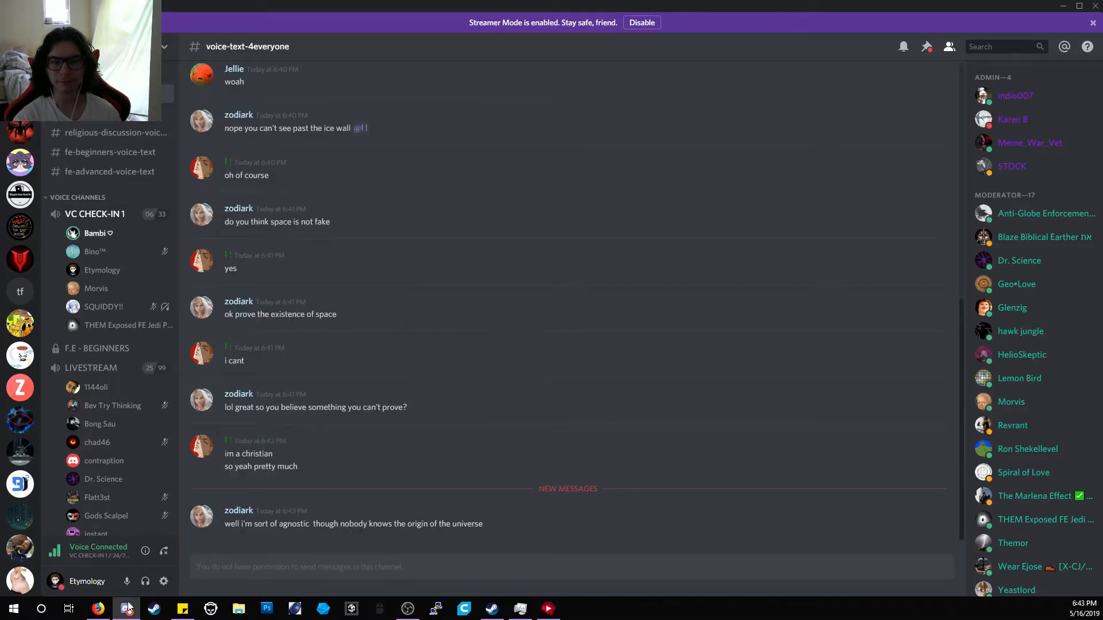
{"action": "scroll", "scroll_direction": "up", "scroll_amount": 3}
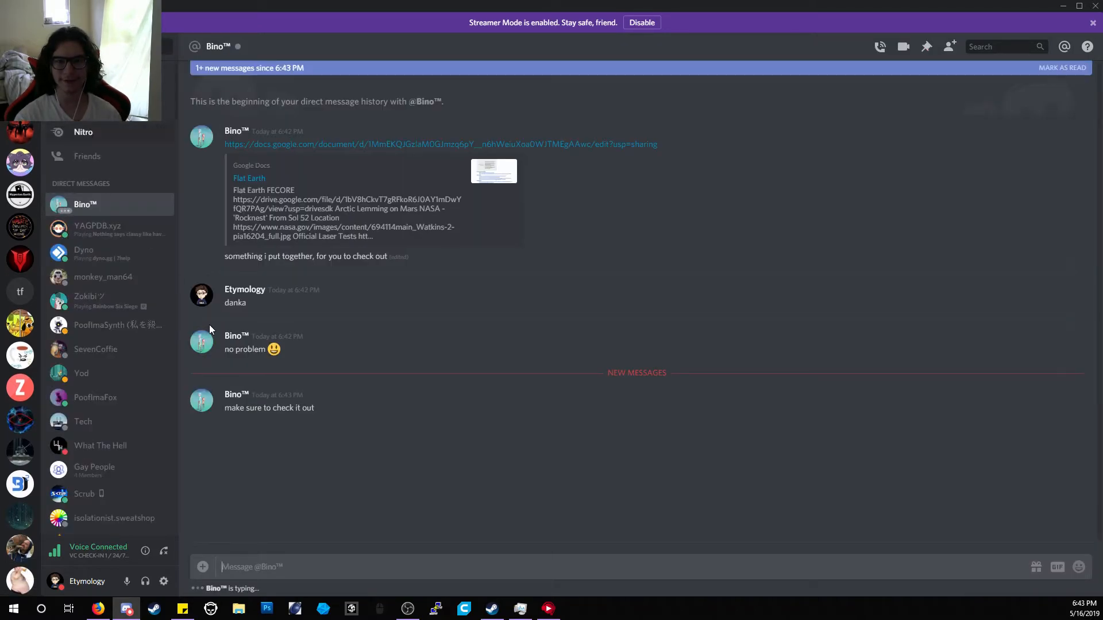
{"action": "type", "text": "will"}
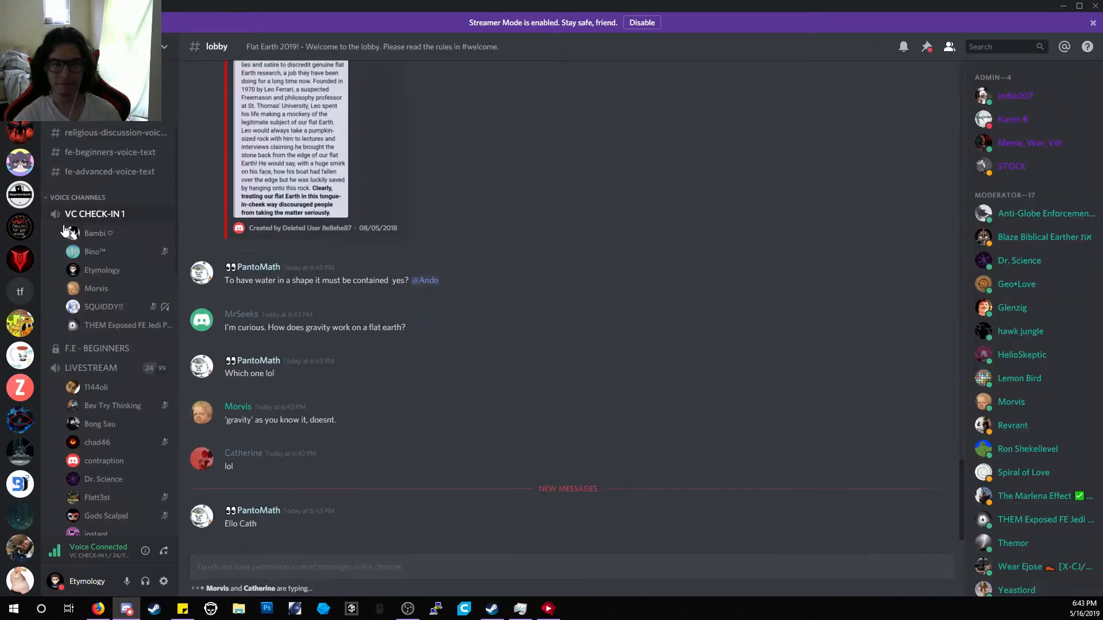
{"action": "left_click", "coordinate": [105, 285]}
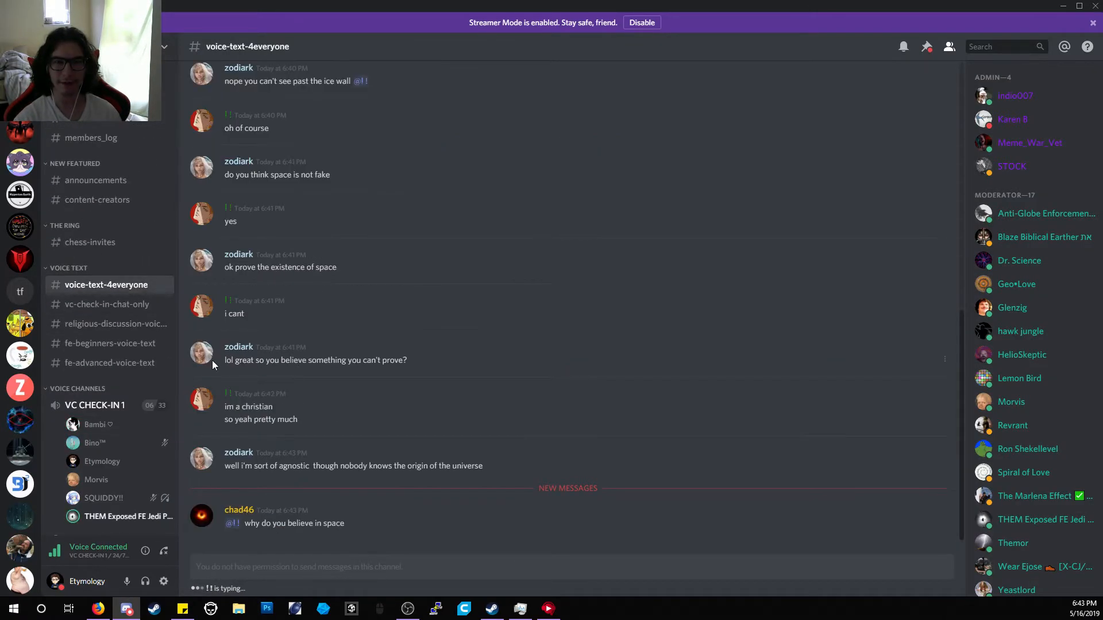
{"action": "scroll", "scroll_direction": "down", "scroll_amount": 3}
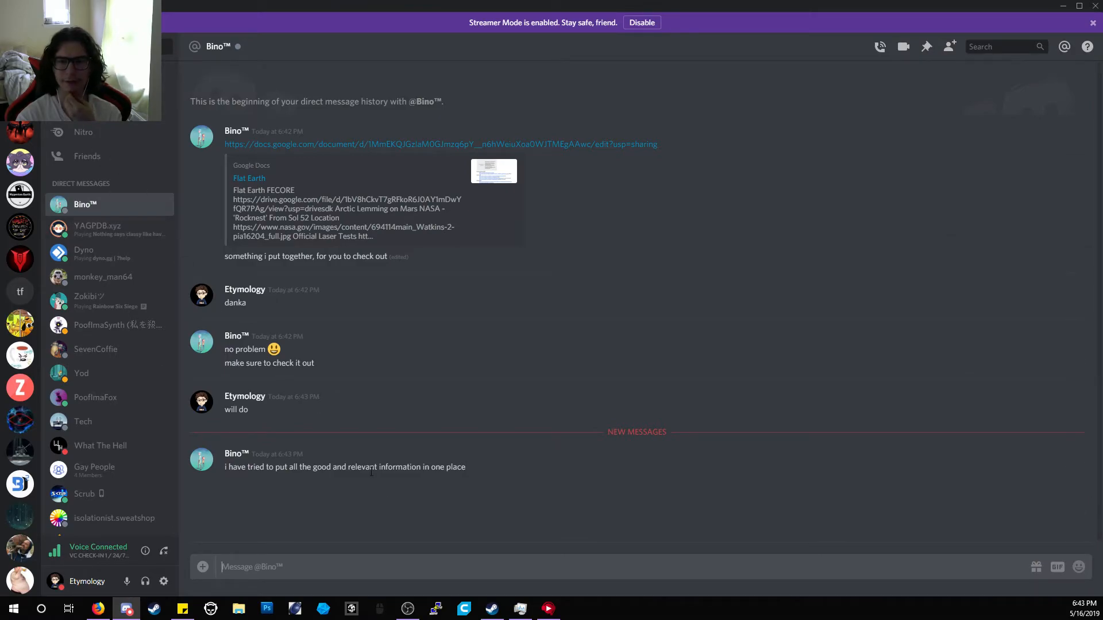
Send "thanks man" to Bino™ and return to the Flat Earth lobby.
{"action": "type", "text": "thanks"}
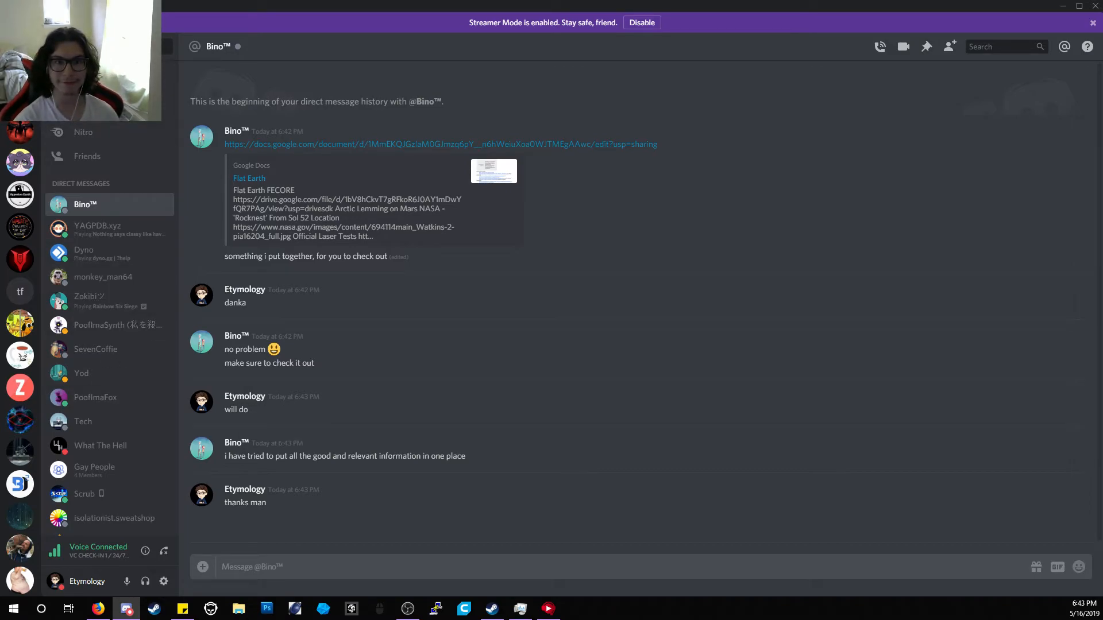
{"action": "left_click", "coordinate": [107, 284]}
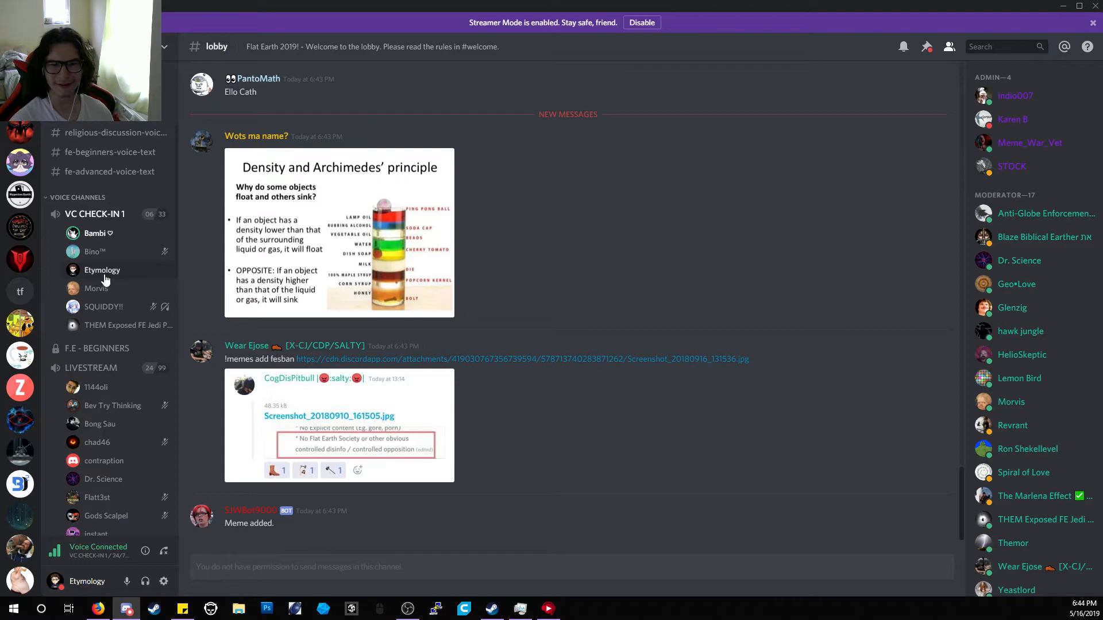
View your own member profile and roles, then reopen the lobby channel.
{"action": "left_click", "coordinate": [101, 269]}
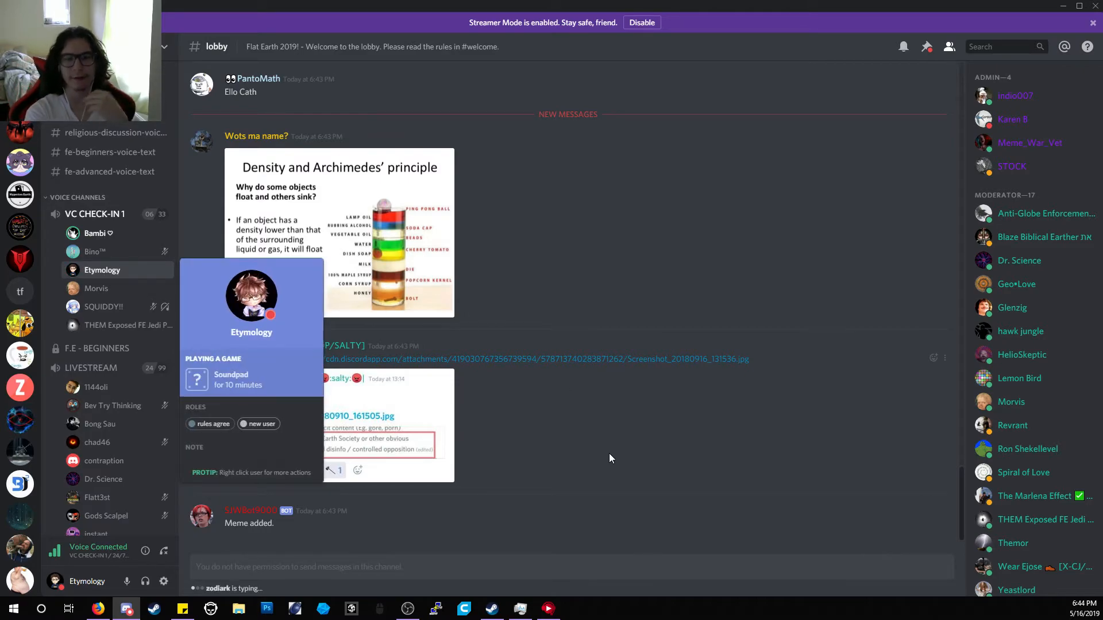
{"action": "scroll", "scroll_direction": "up", "scroll_amount": 3}
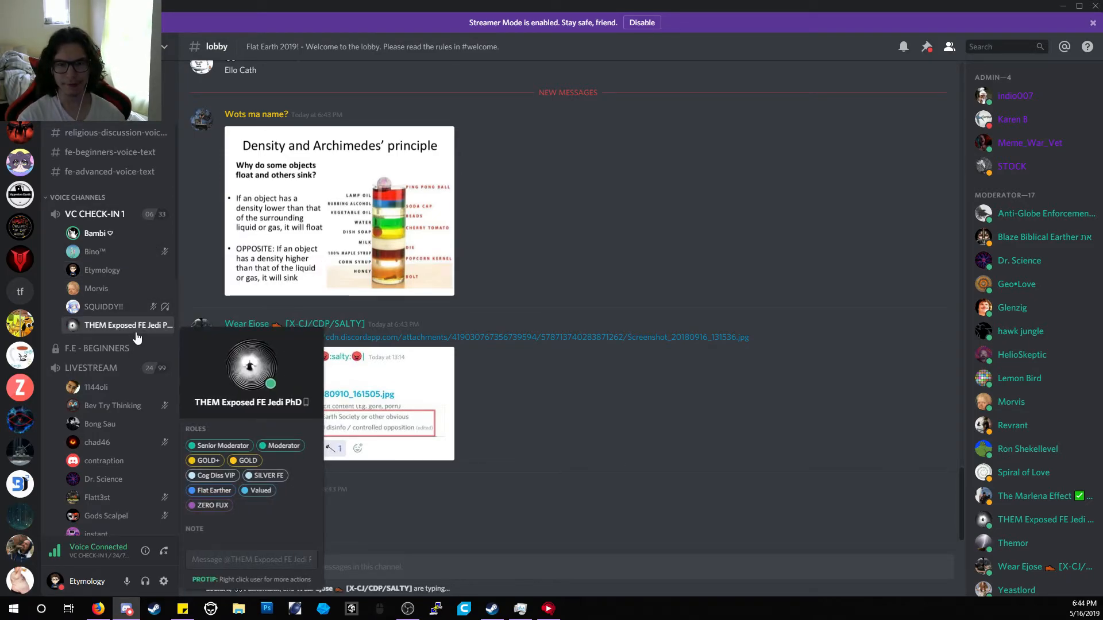
{"action": "scroll", "scroll_direction": "up", "scroll_amount": 3}
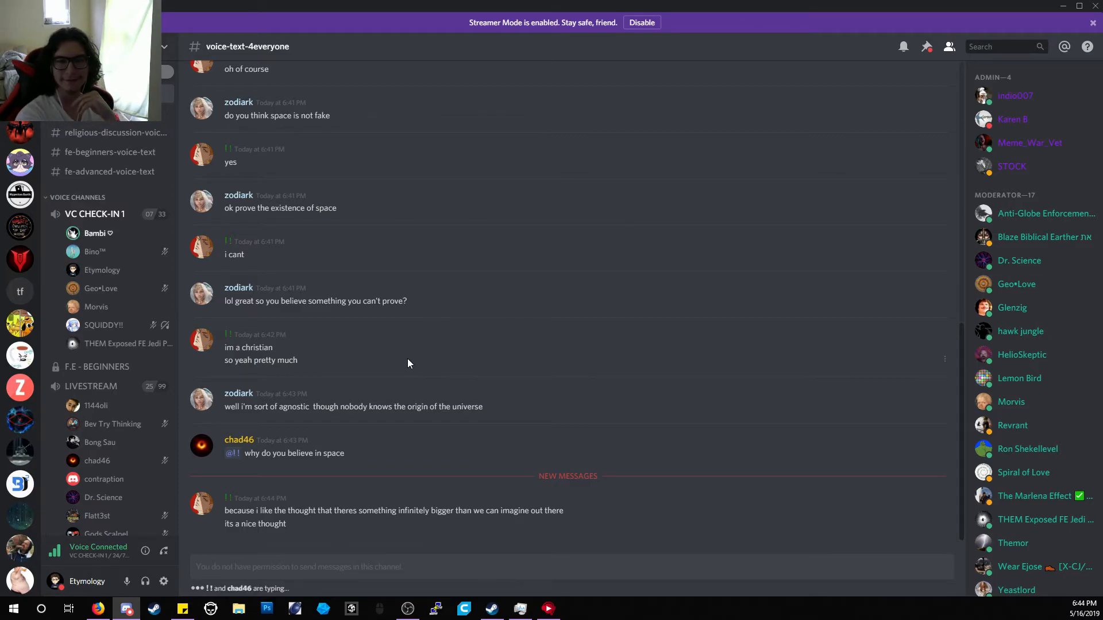
{"action": "left_click", "coordinate": [103, 270]}
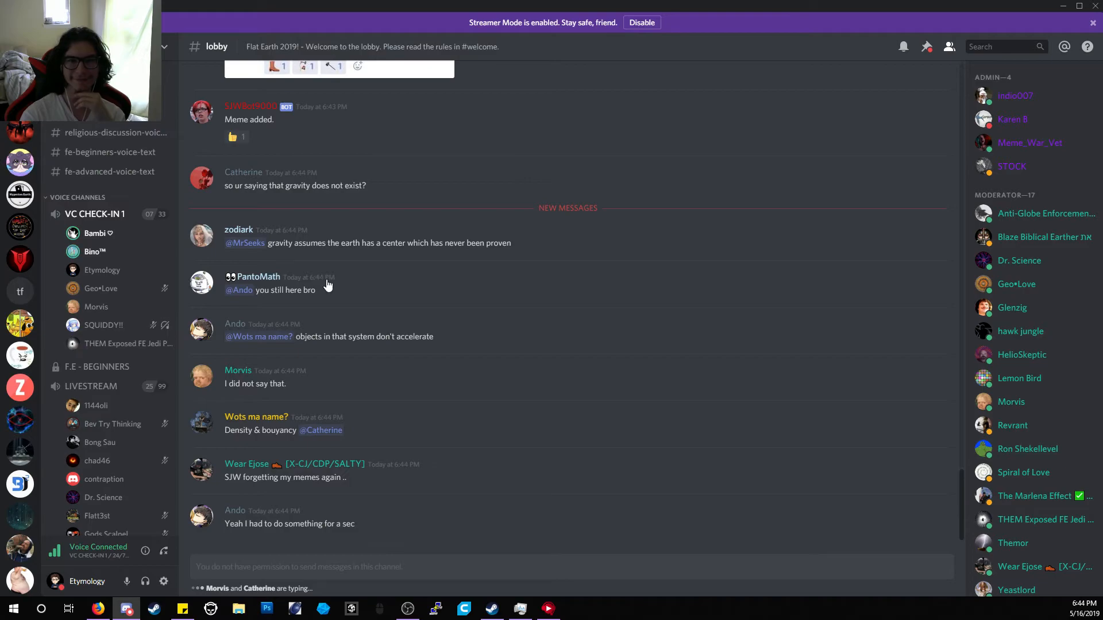
Check own profile for the VC Verified role, then view and dismiss PantoMath's profile card.
{"action": "left_click", "coordinate": [105, 389]}
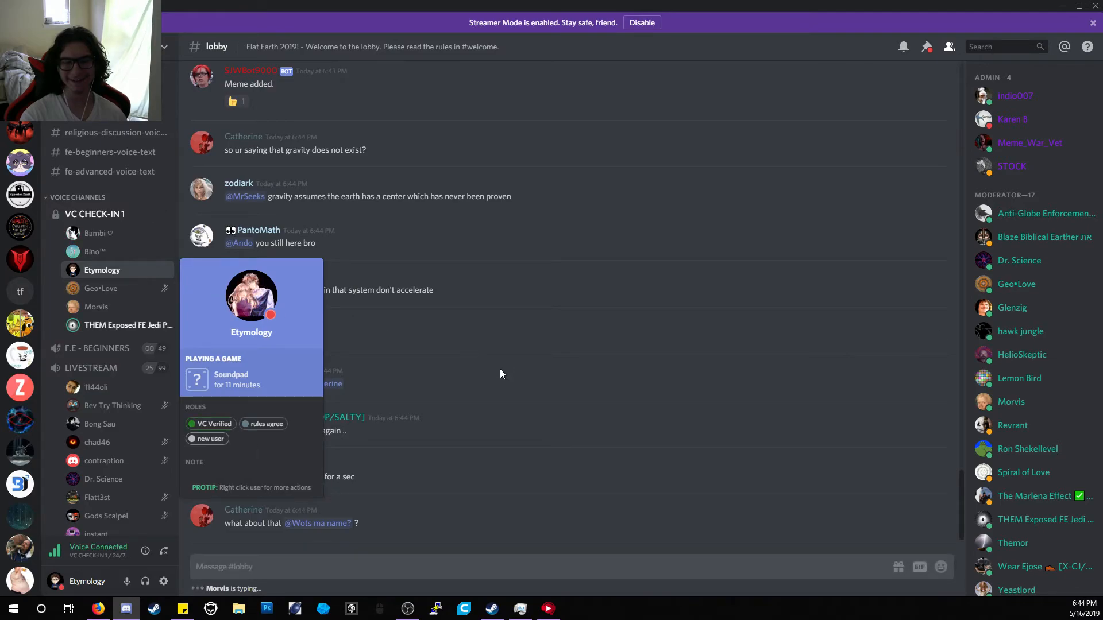
{"action": "left_click", "coordinate": [501, 373]}
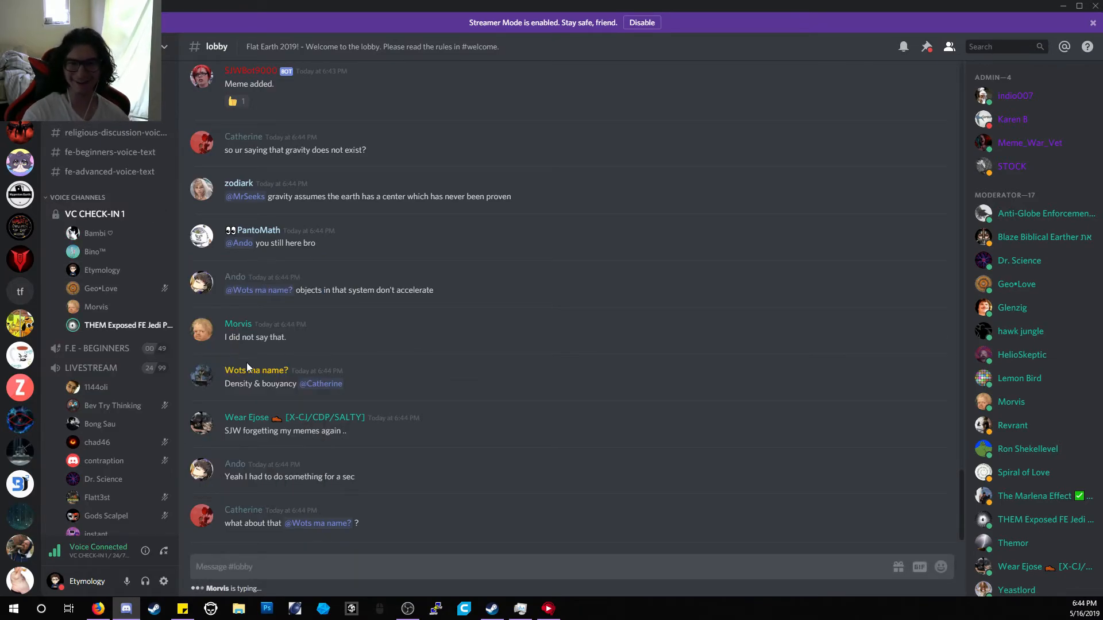
{"action": "left_click", "coordinate": [128, 325]}
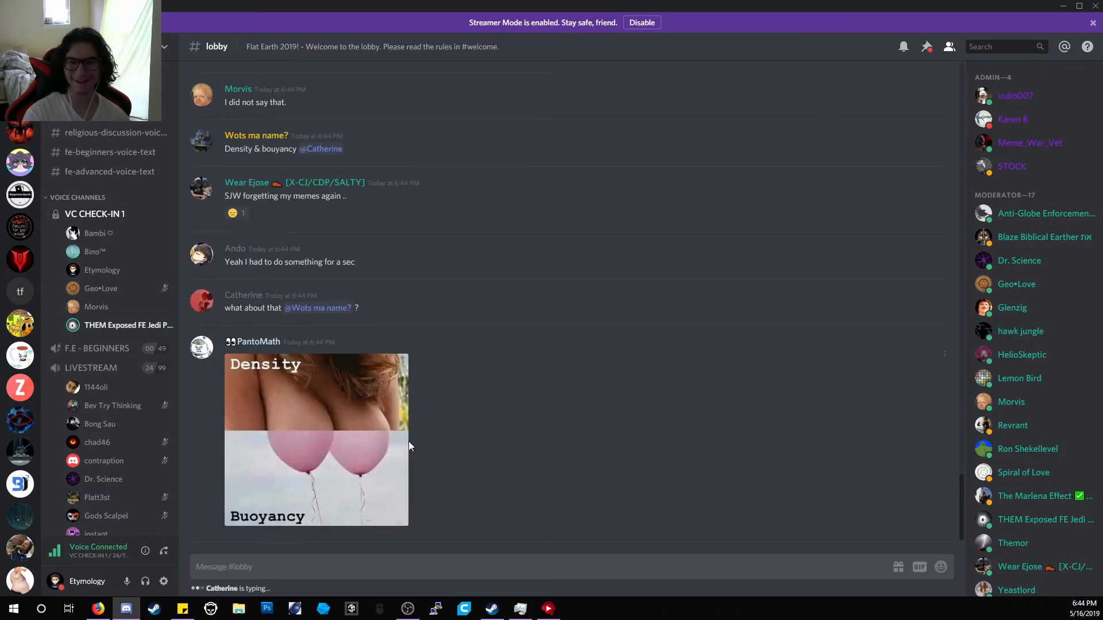
{"action": "mouse_move", "coordinate": [419, 458]}
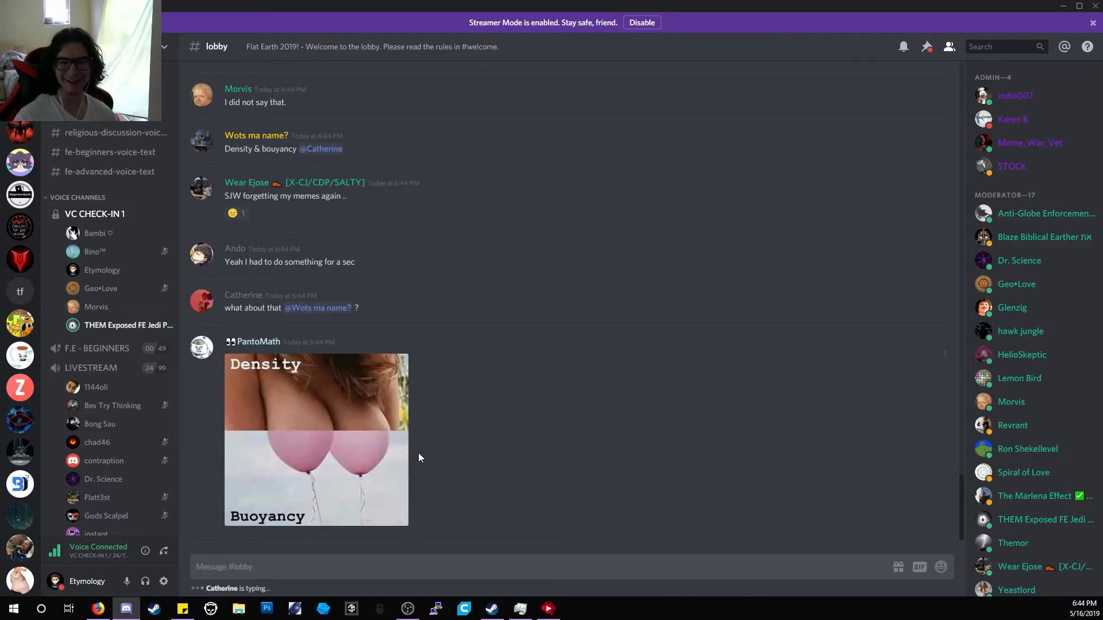
{"action": "mouse_move", "coordinate": [293, 456]}
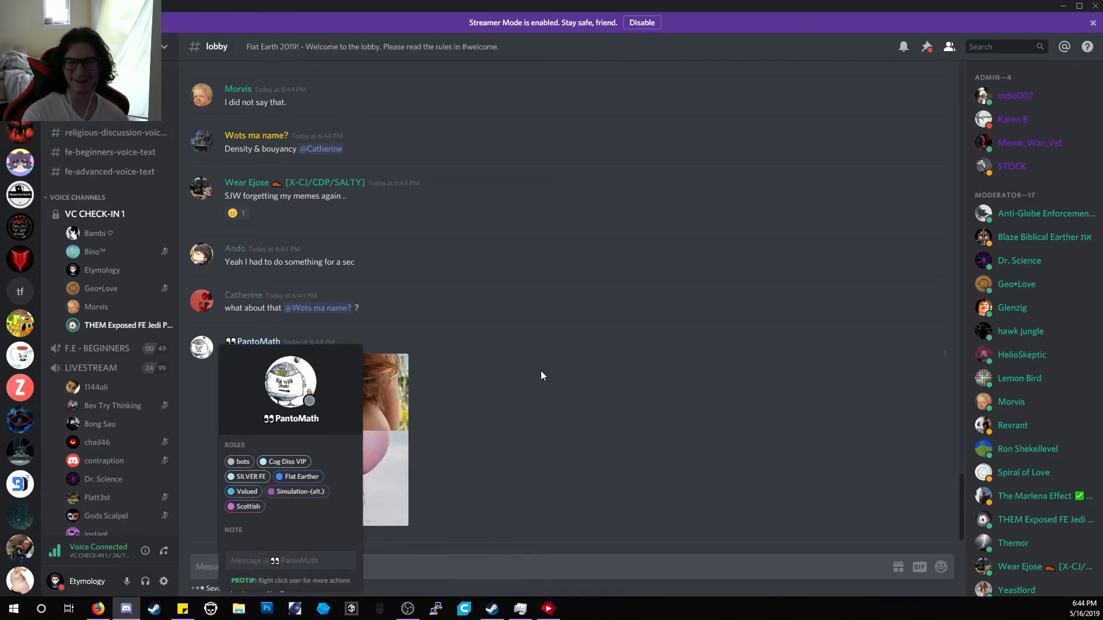
{"action": "mouse_move", "coordinate": [430, 340]}
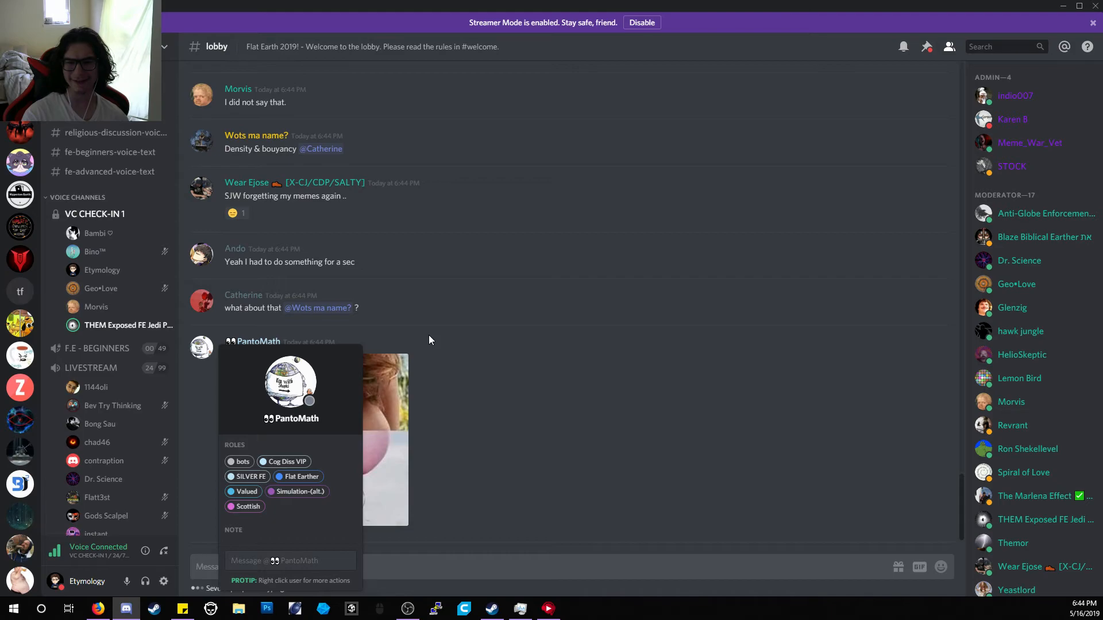
{"action": "left_click", "coordinate": [429, 340]}
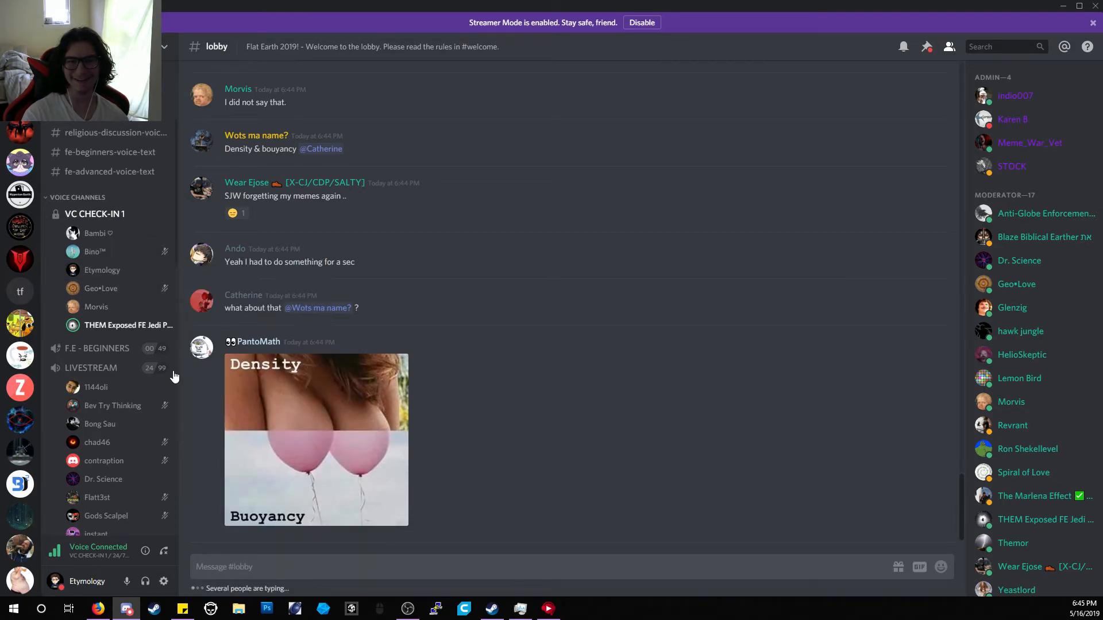
{"action": "scroll", "scroll_direction": "down", "scroll_amount": 3}
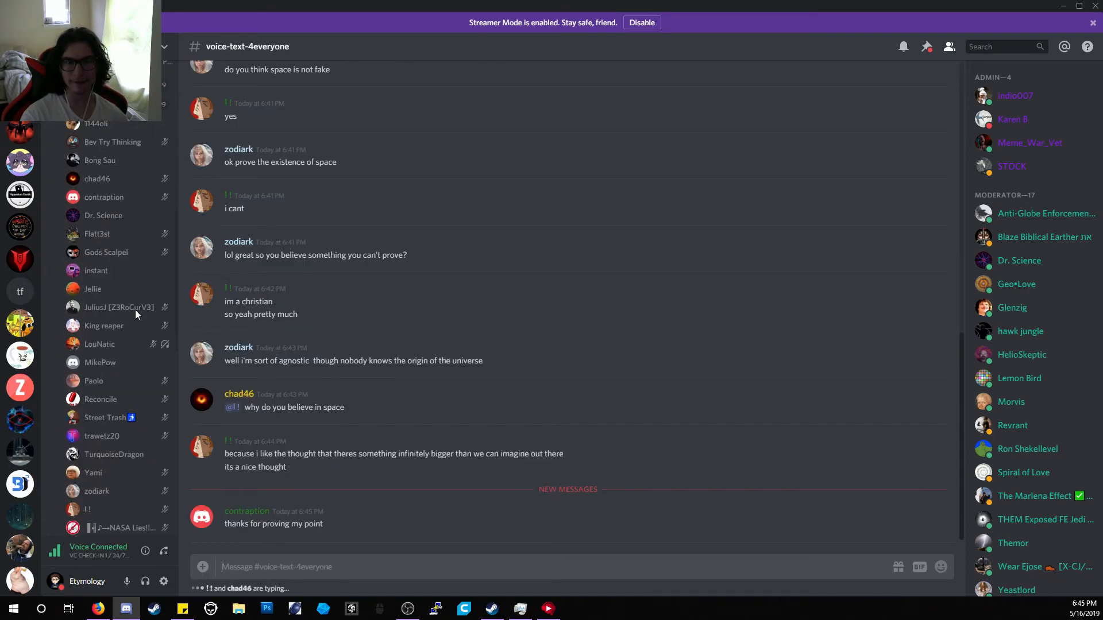
Browse the lobby after being moved to LIVESTREAM voice, then open members_log.
{"action": "scroll", "scroll_direction": "up", "scroll_amount": 3}
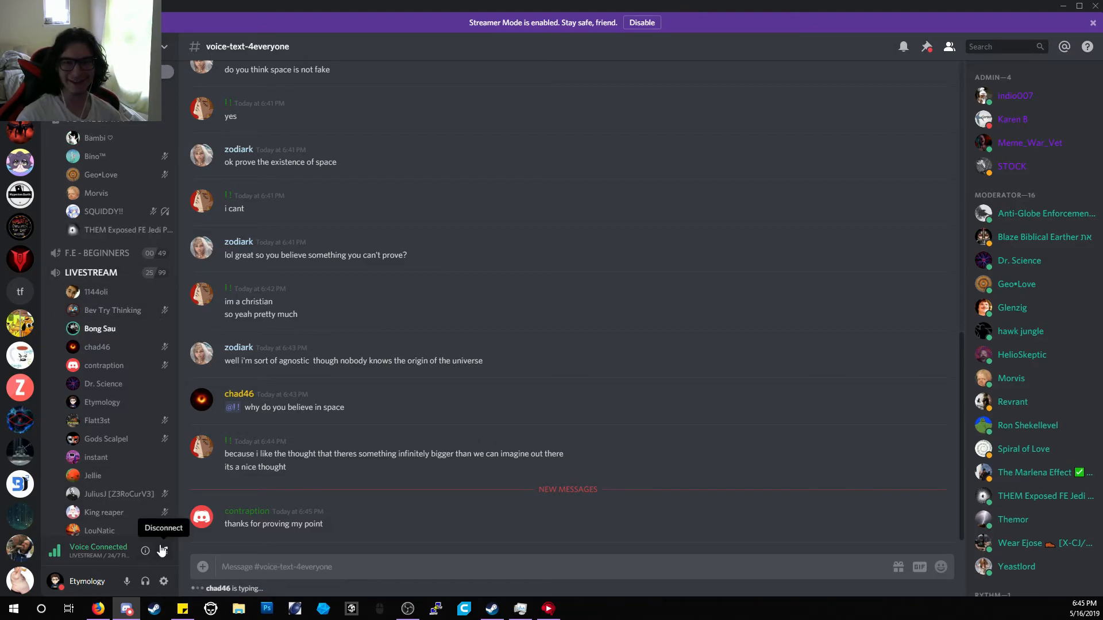
{"action": "mouse_move", "coordinate": [148, 388]}
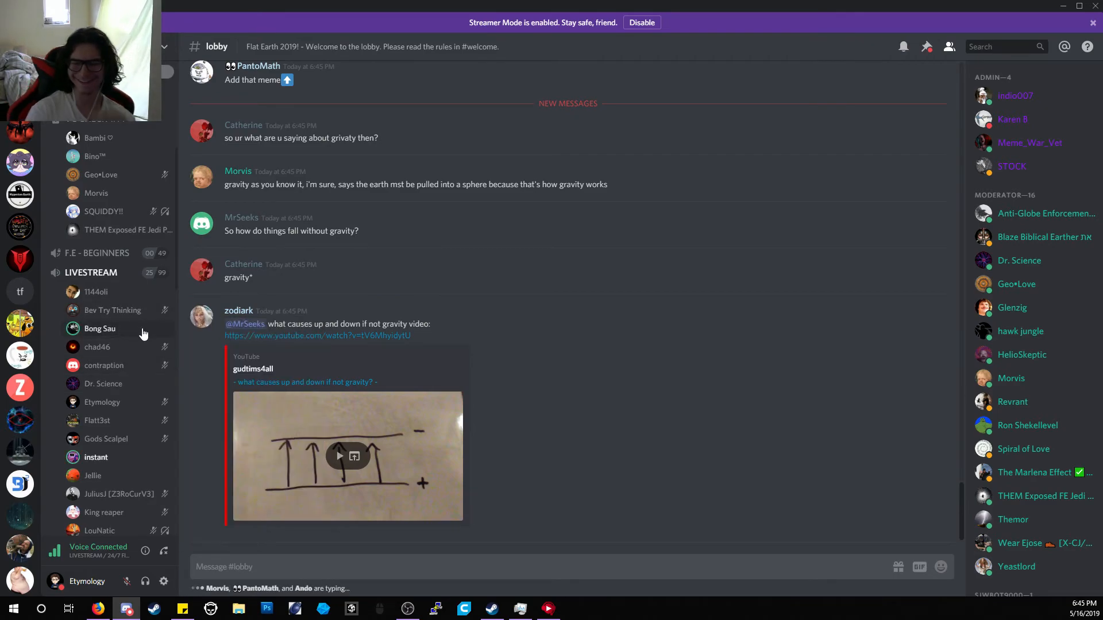
{"action": "scroll", "scroll_direction": "down", "scroll_amount": 3}
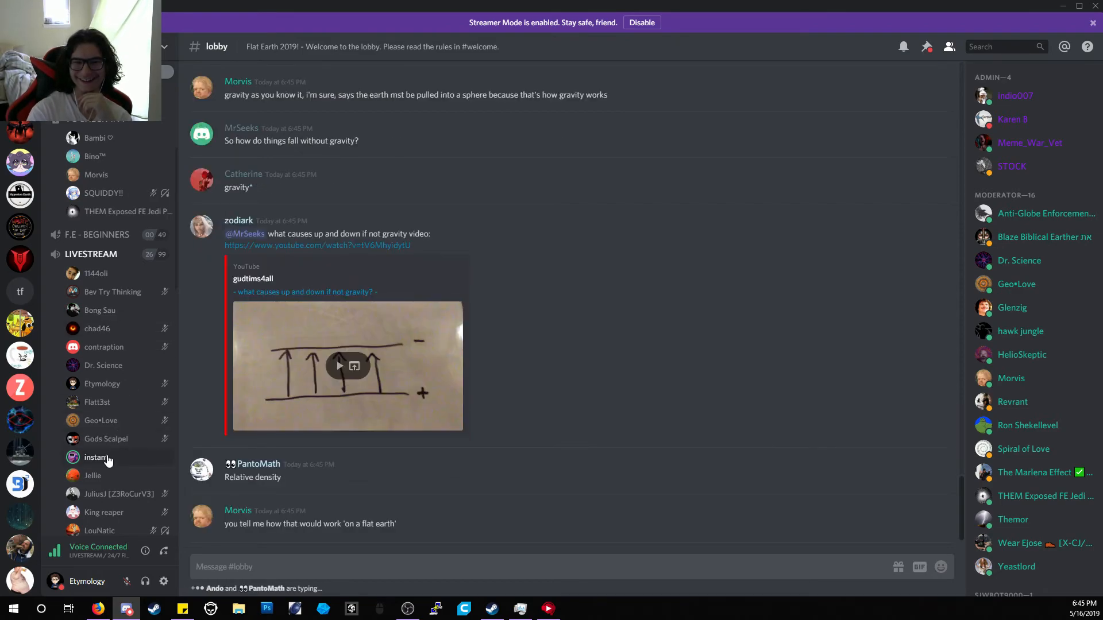
{"action": "left_click", "coordinate": [96, 457]}
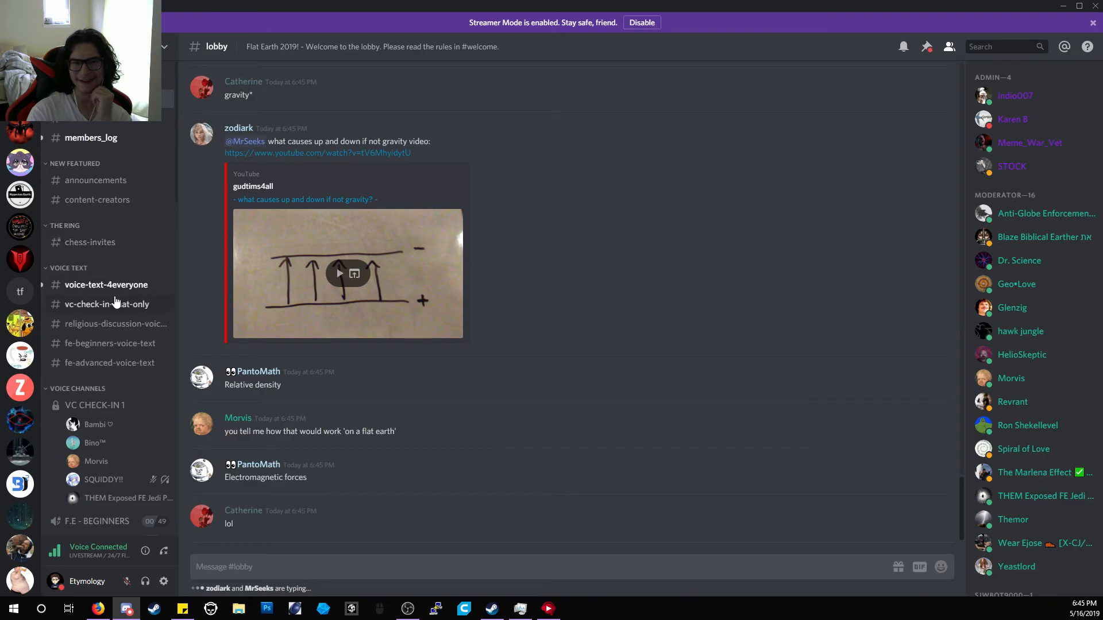
{"action": "left_click", "coordinate": [91, 137]}
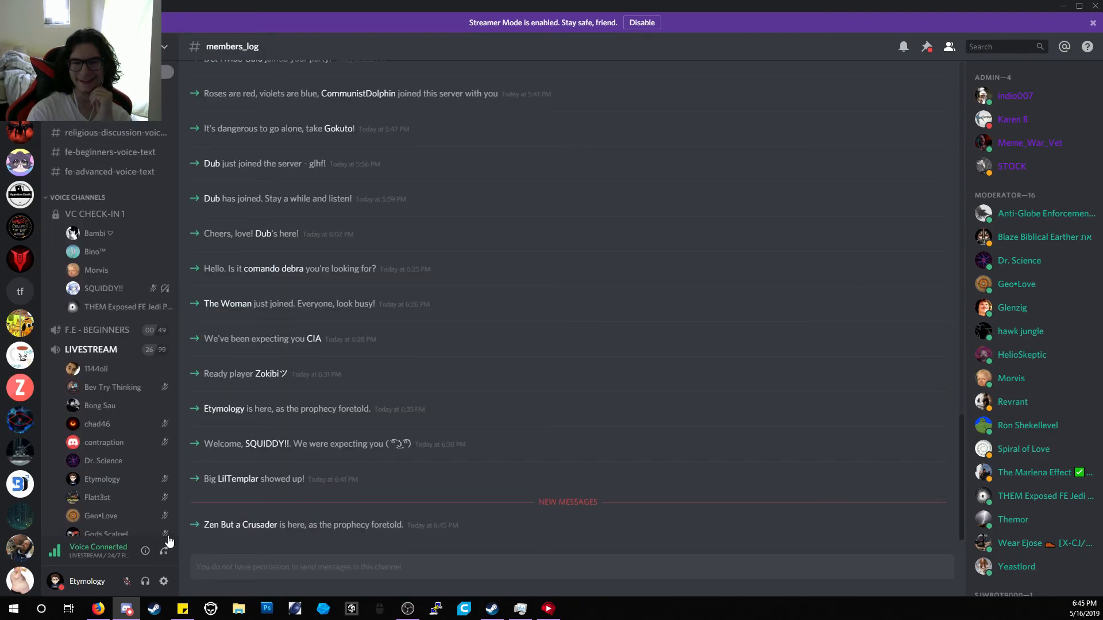
{"action": "mouse_move", "coordinate": [166, 550]}
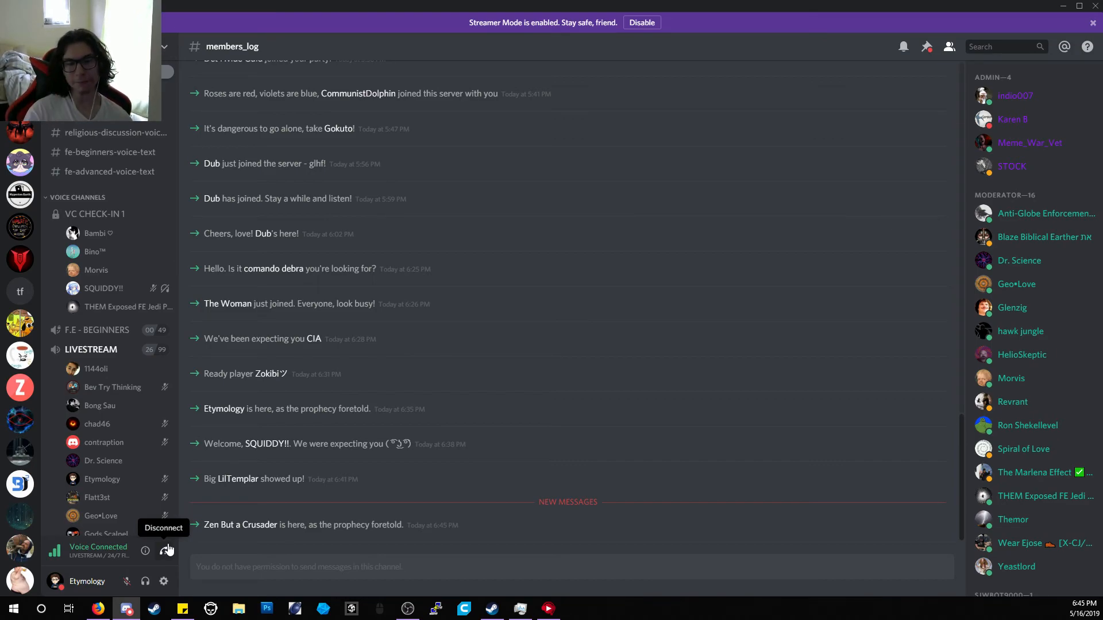
Switch to the Dexter's Lab server and join its Terraria voice channel.
{"action": "scroll", "scroll_direction": "down", "scroll_amount": 3}
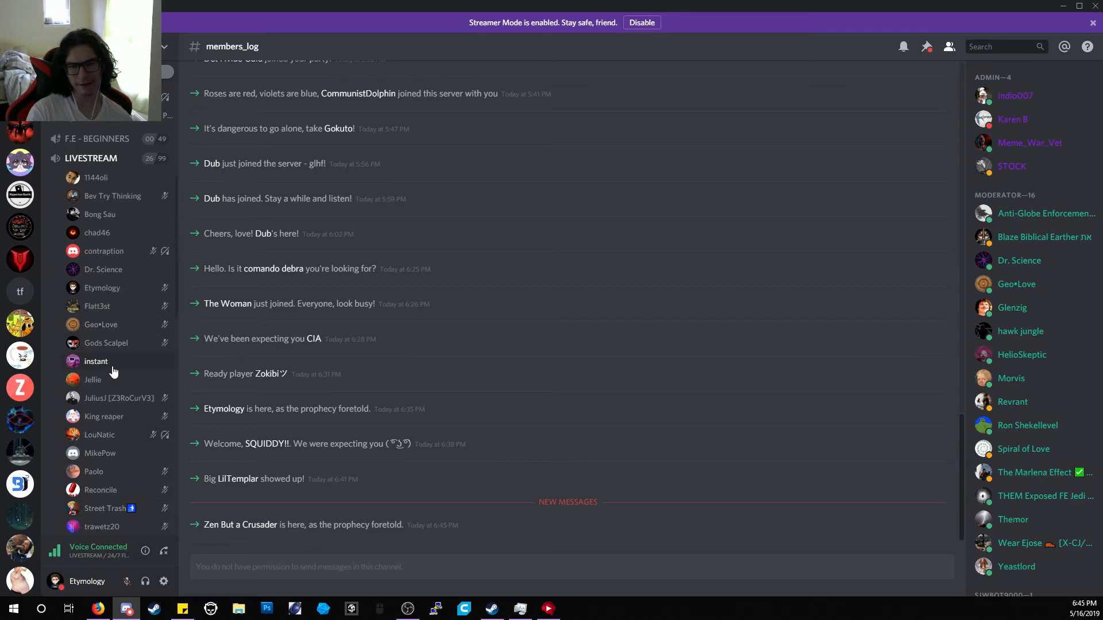
{"action": "mouse_move", "coordinate": [103, 269]}
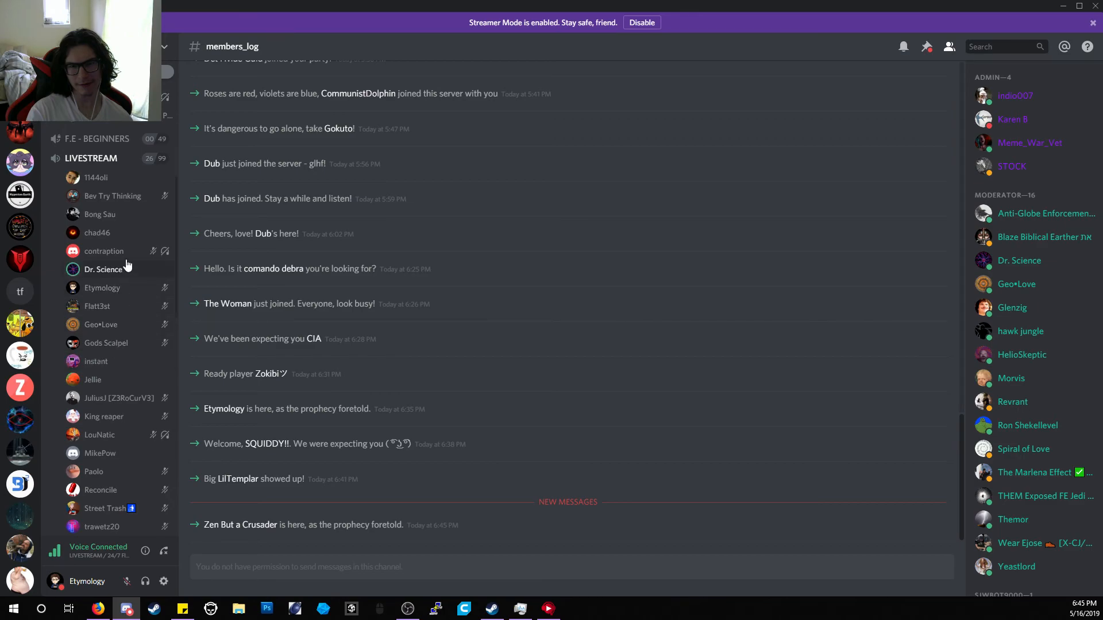
{"action": "mouse_move", "coordinate": [103, 252]}
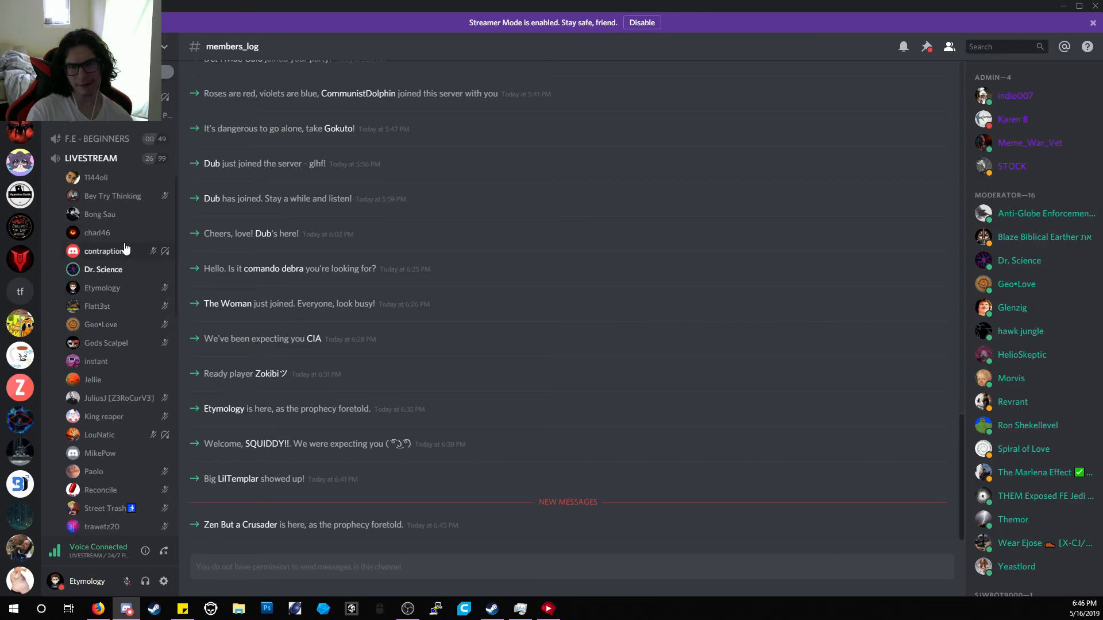
{"action": "mouse_move", "coordinate": [104, 252]}
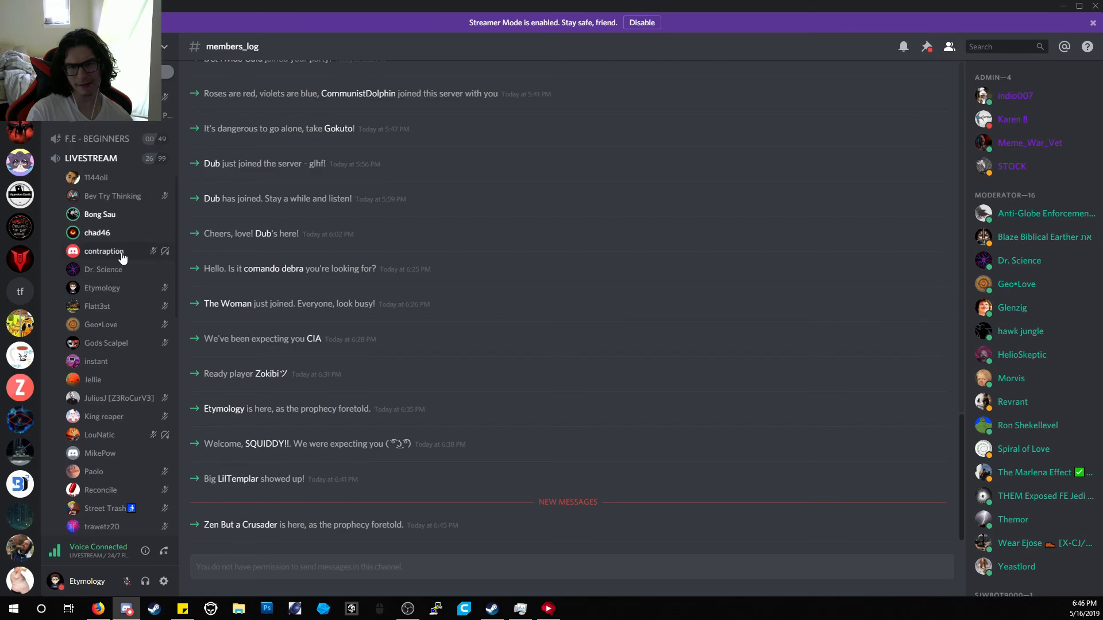
{"action": "left_click", "coordinate": [104, 251]}
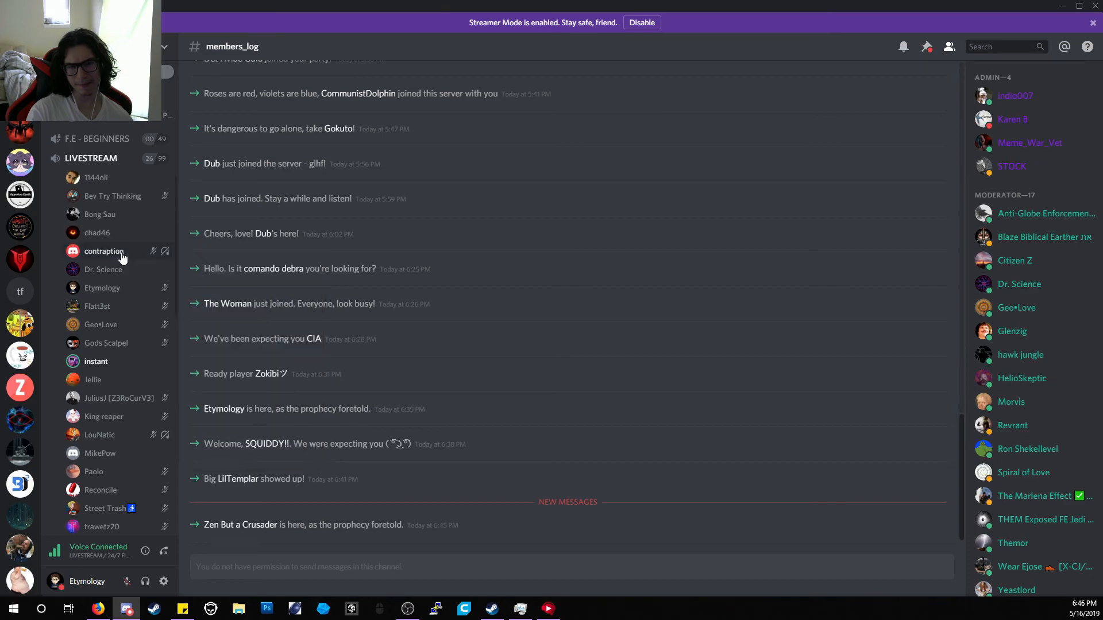
{"action": "left_click", "coordinate": [95, 361]}
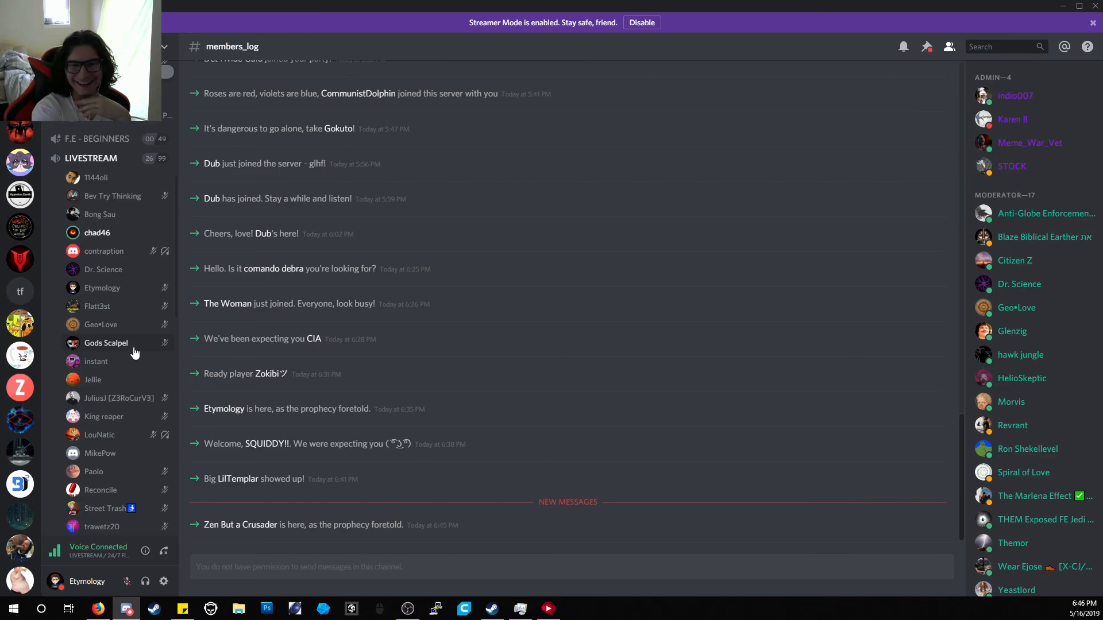
{"action": "scroll", "scroll_direction": "up", "scroll_amount": 3}
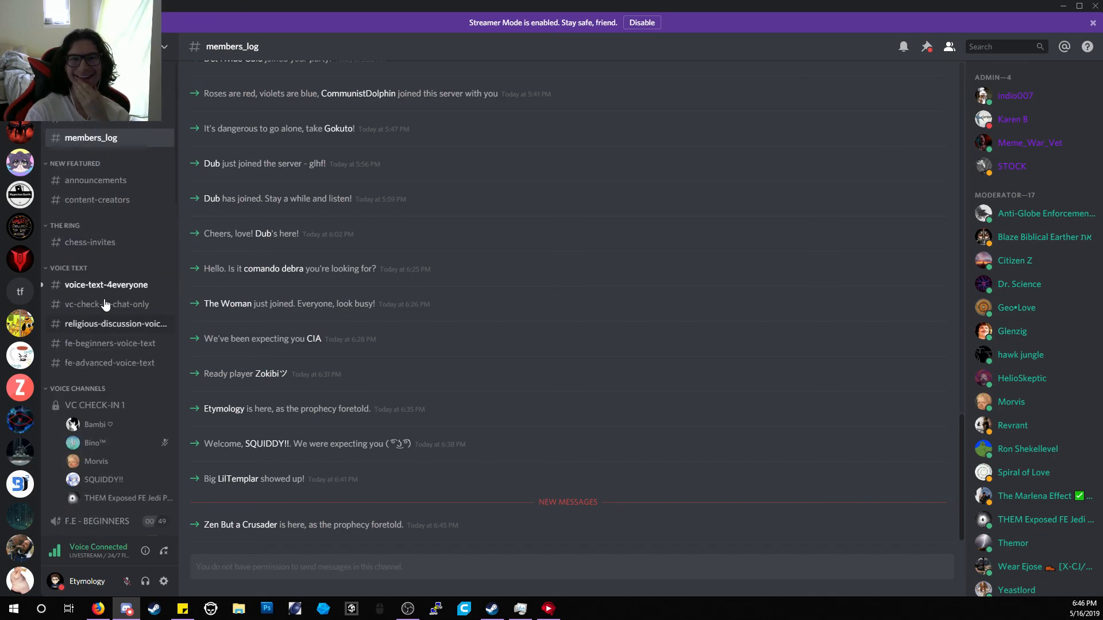
Open the Dexter's Lab general chat channel.
{"action": "left_click", "coordinate": [106, 284]}
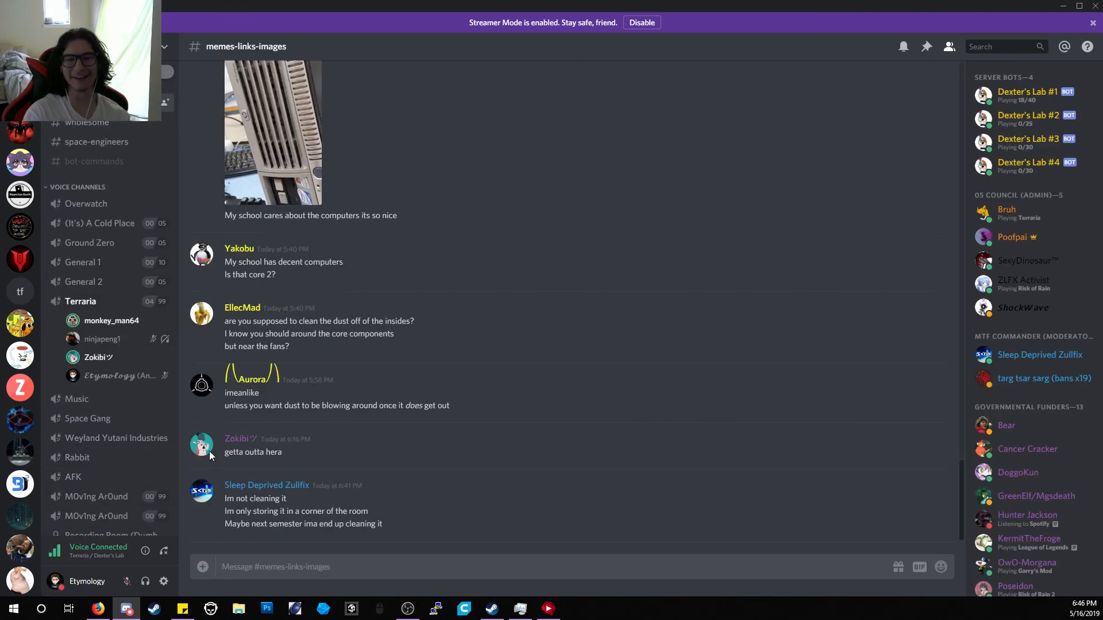
{"action": "scroll", "scroll_direction": "up", "scroll_amount": 3}
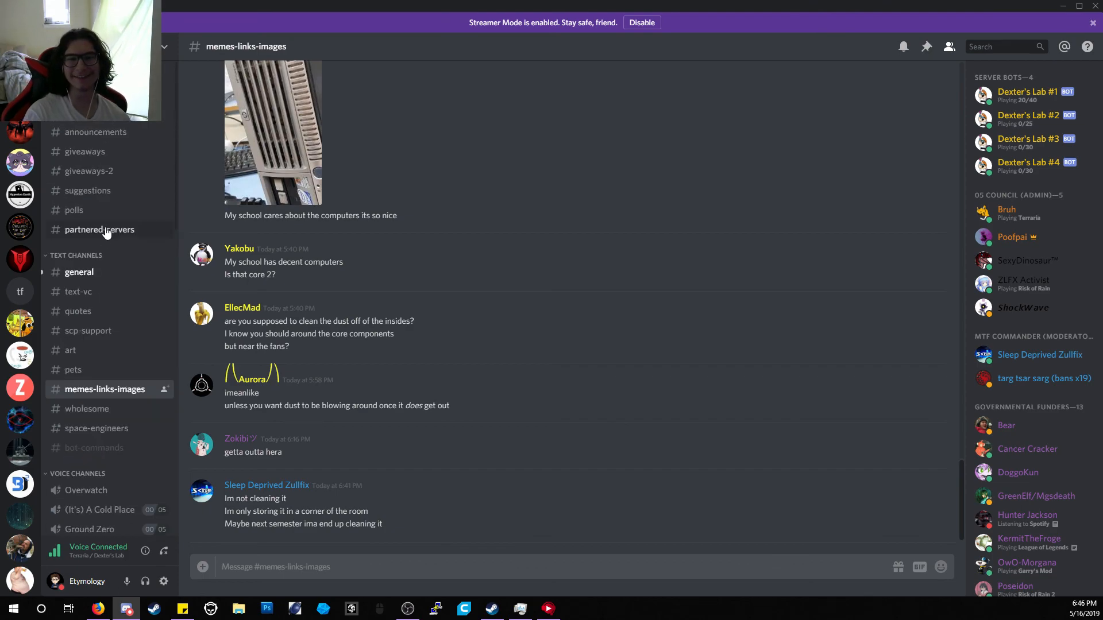
{"action": "left_click", "coordinate": [80, 272]}
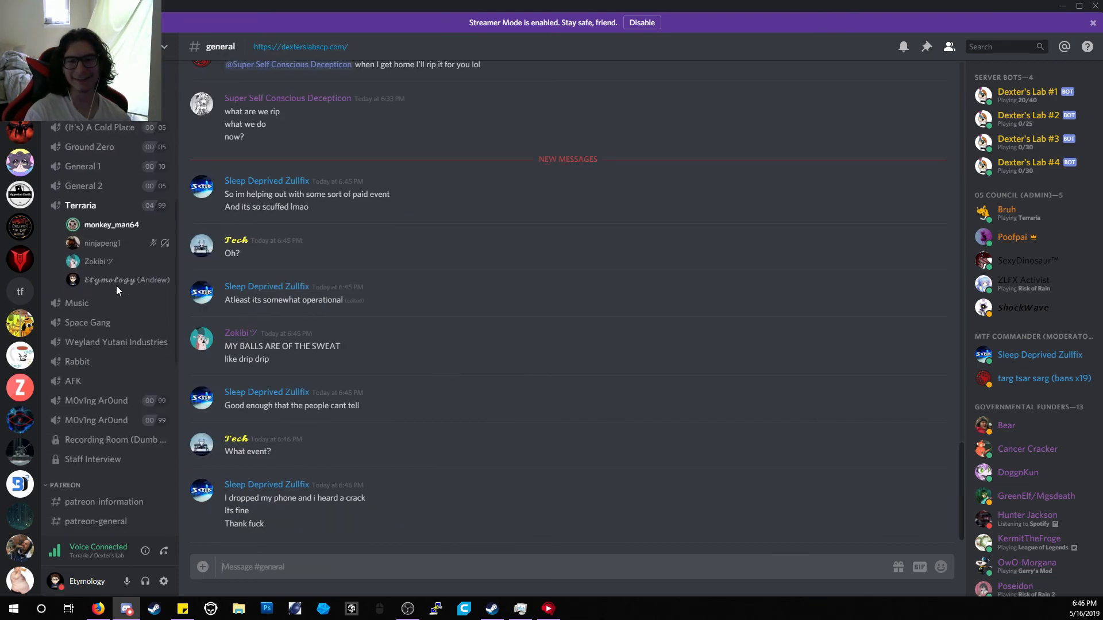